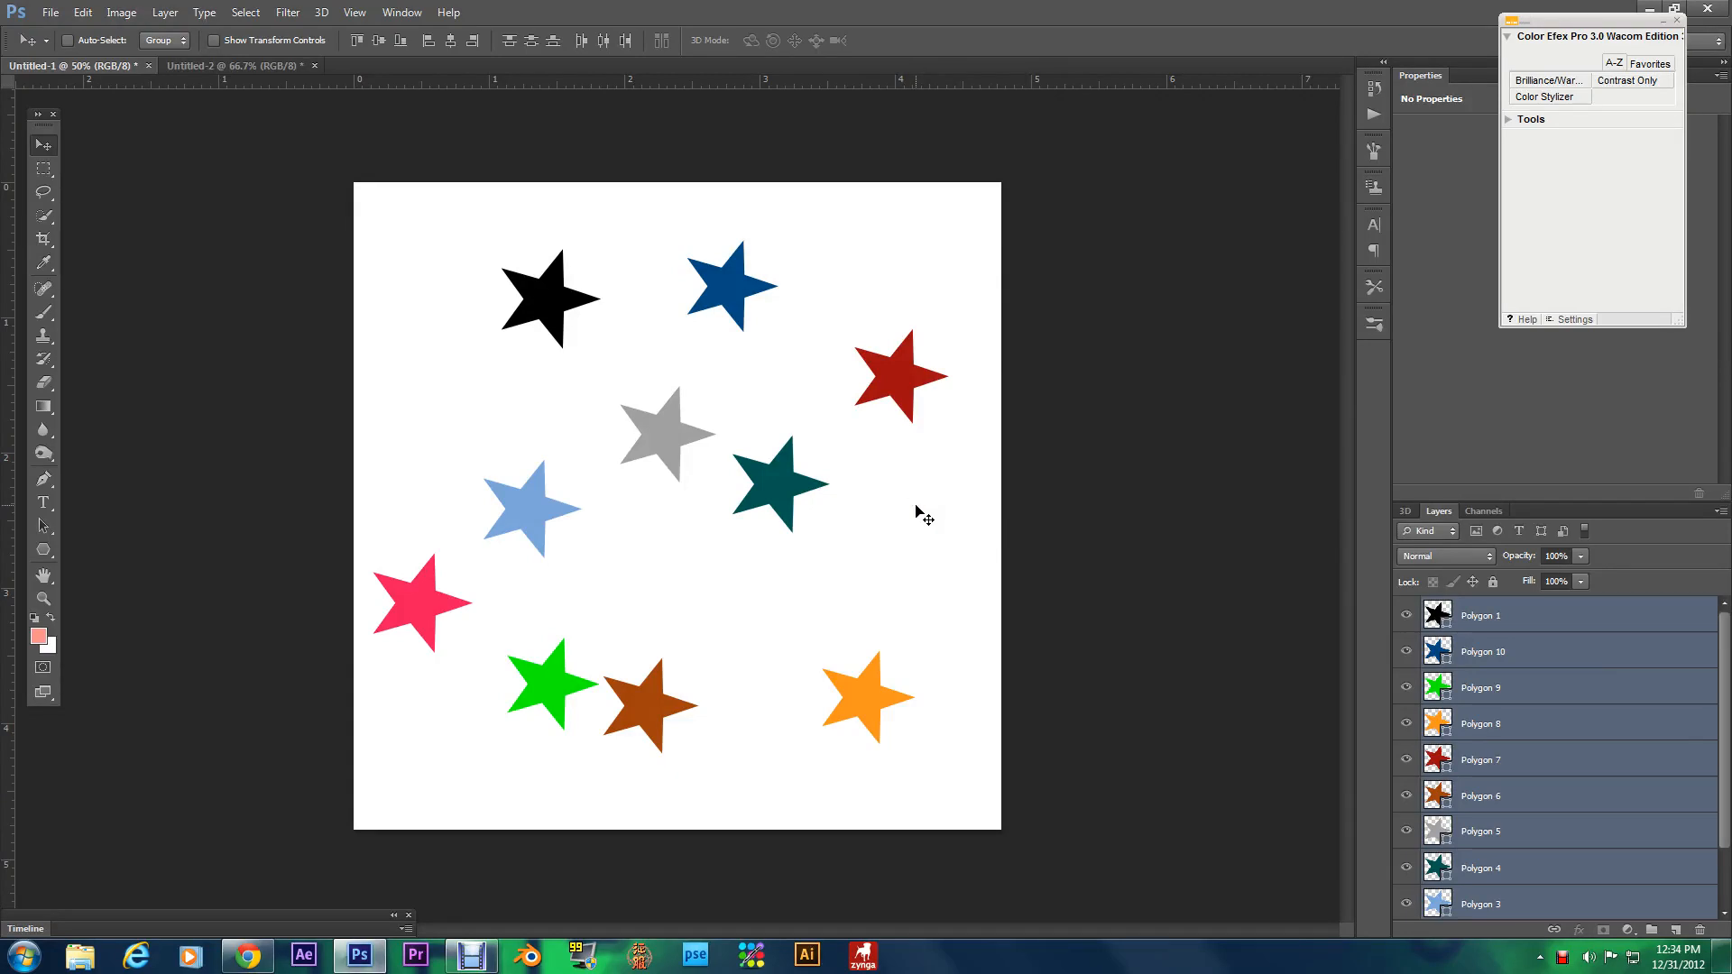
mouse_move(931, 492)
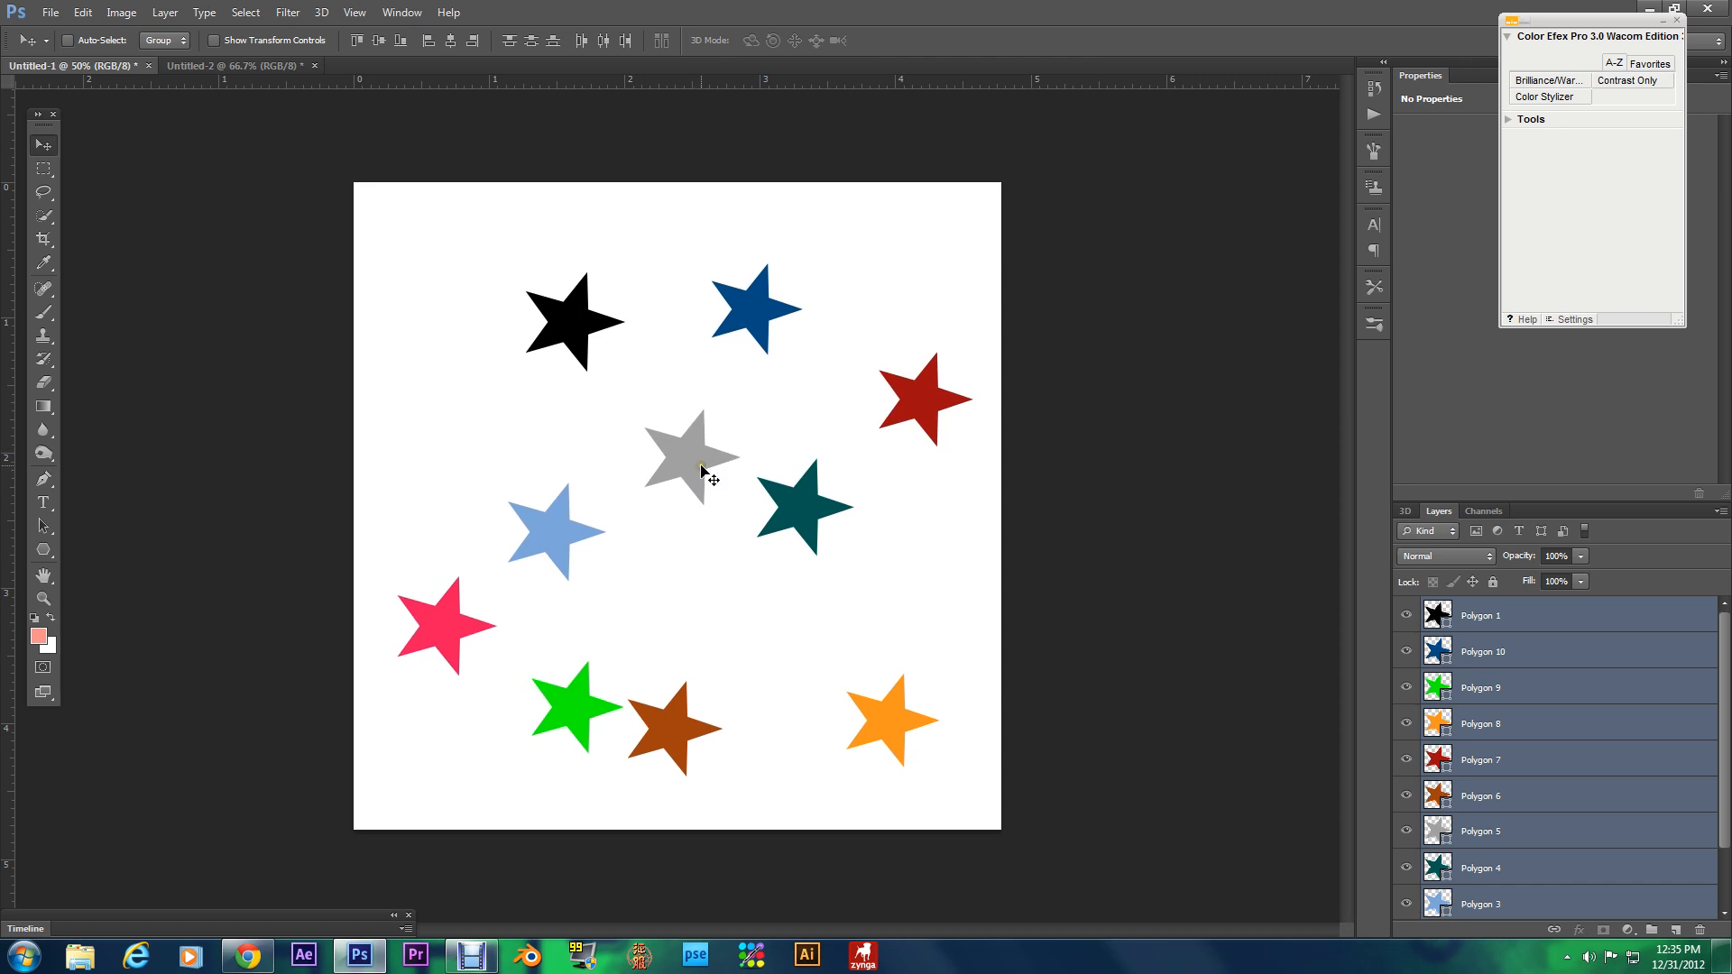
mouse_move(727, 473)
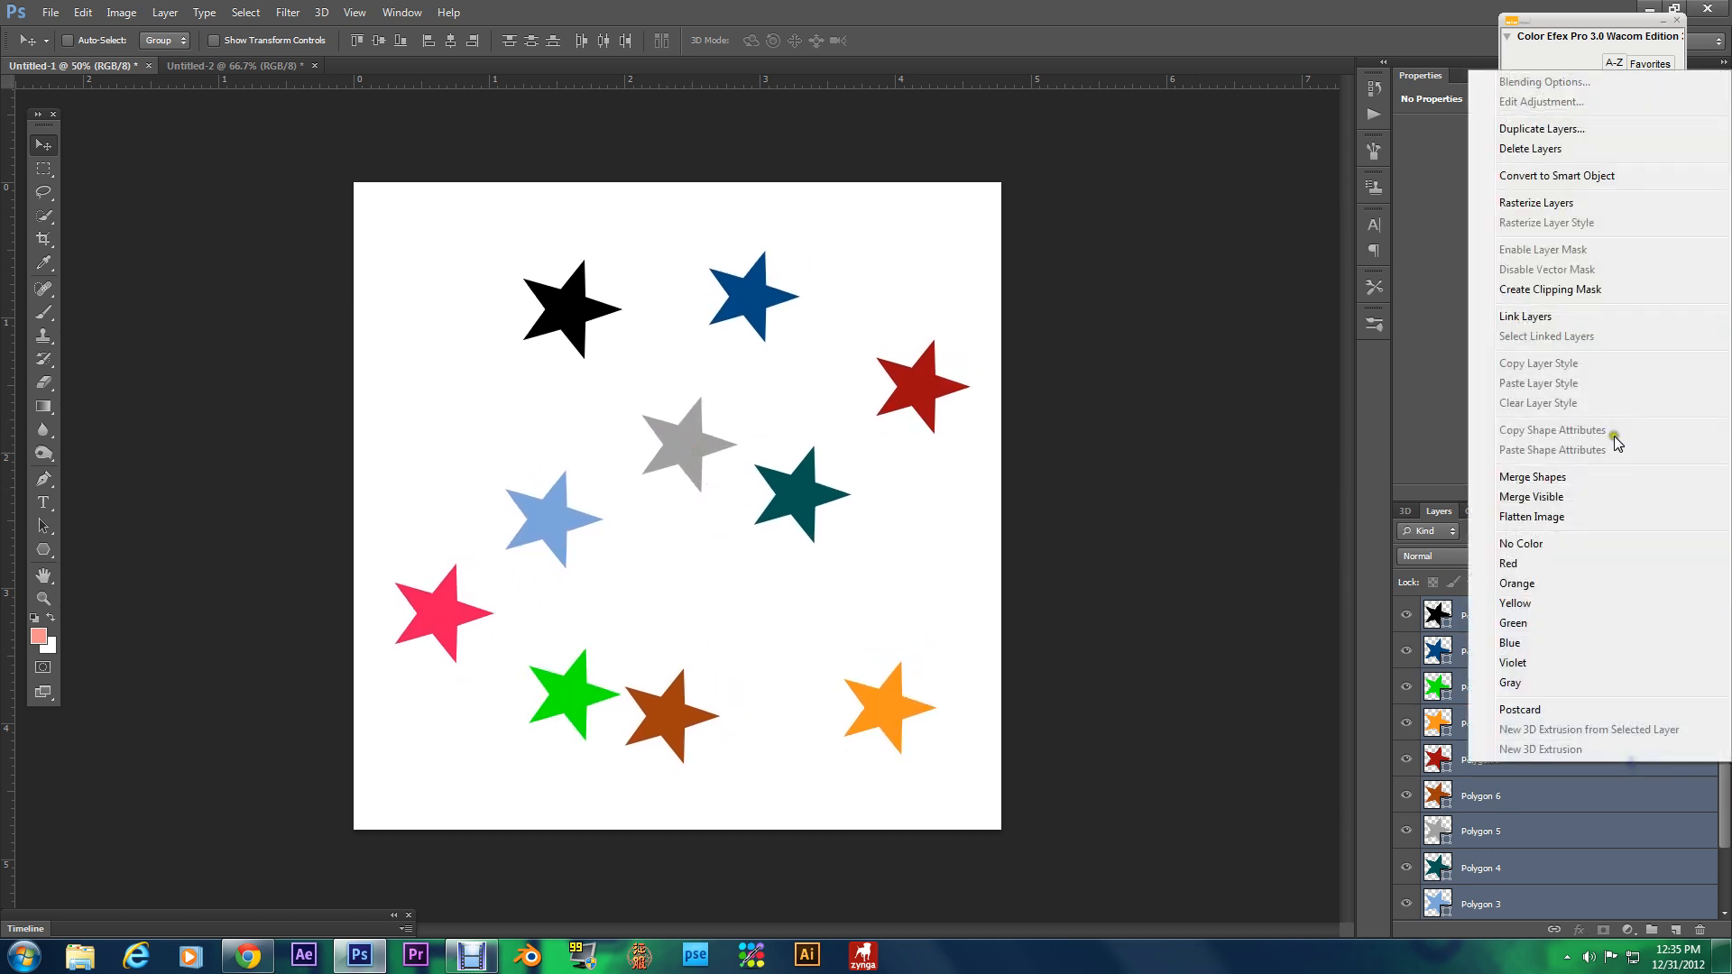
Step: Delete the ten selected star layers, confirming the prompt, leaving only the white background
left_click(1531, 149)
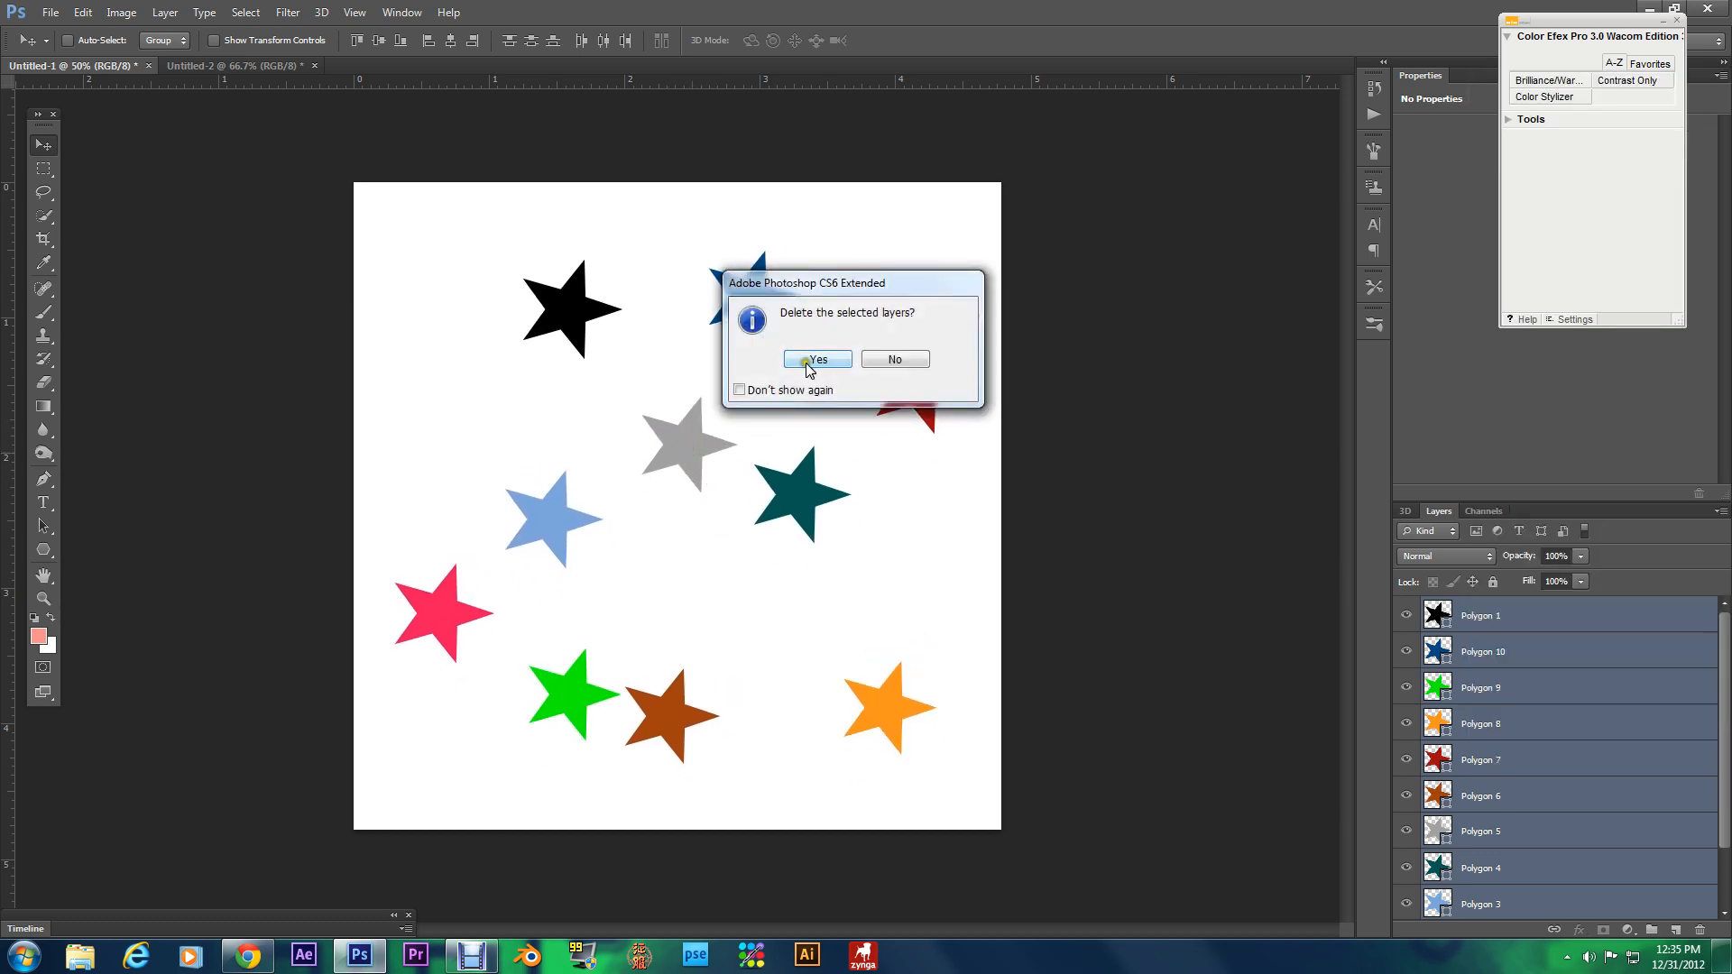
left_click(816, 359)
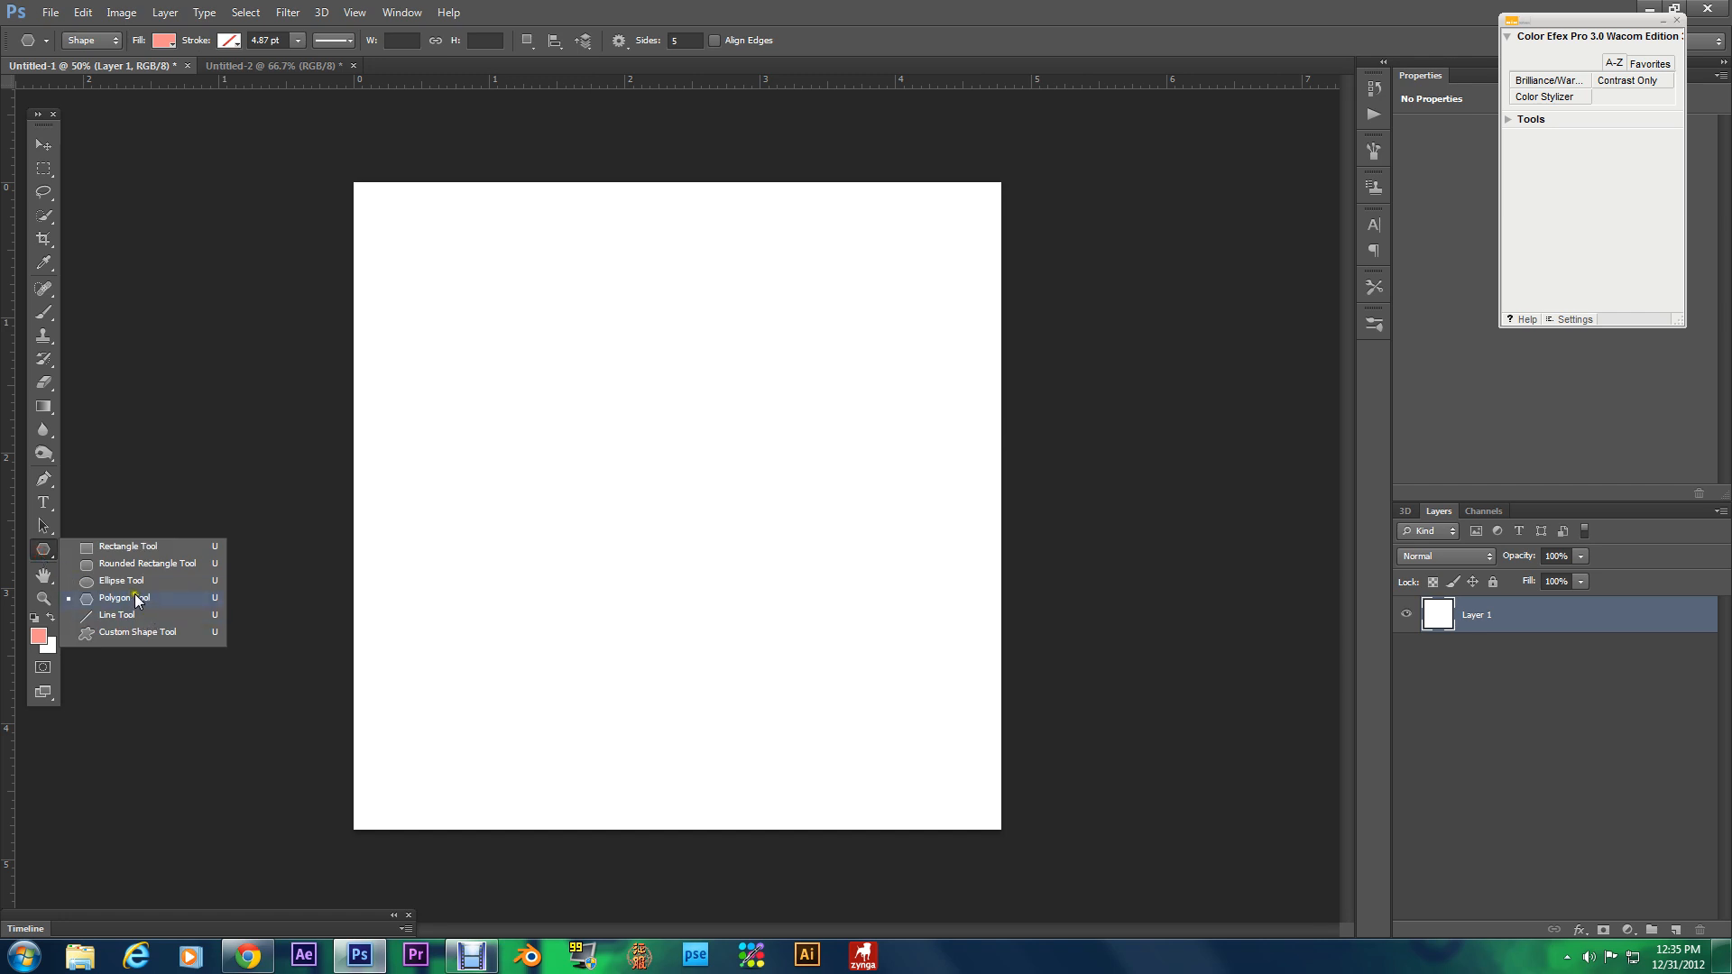
mouse_move(127, 546)
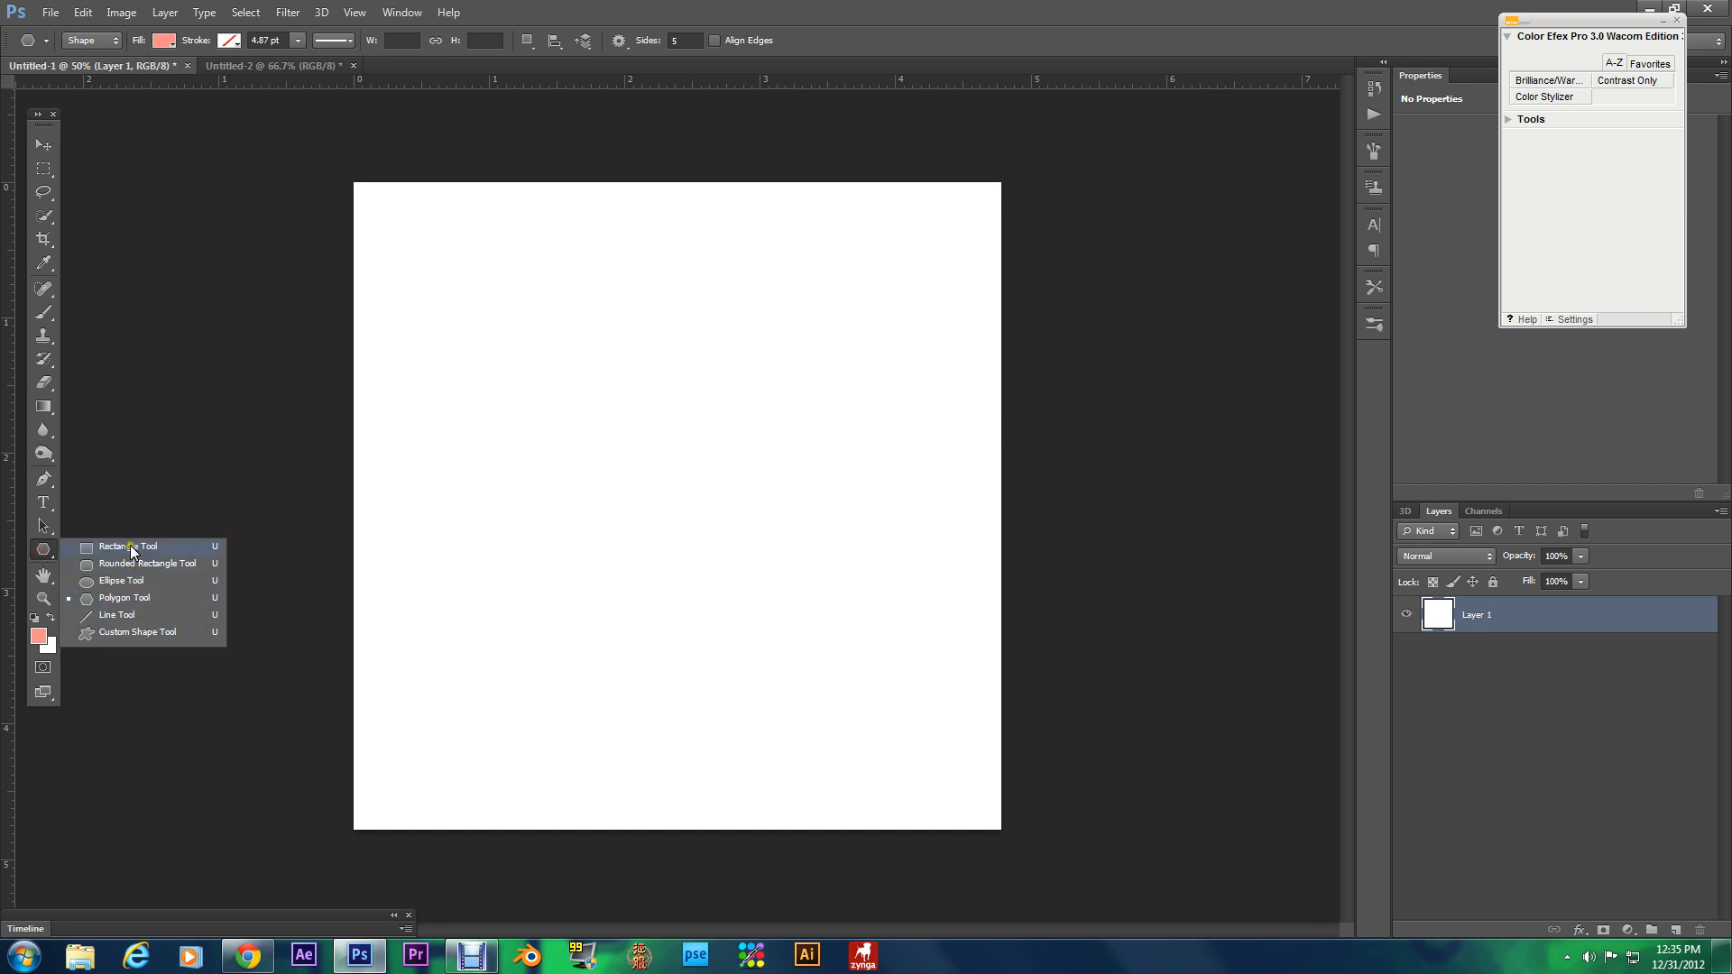
mouse_move(137, 631)
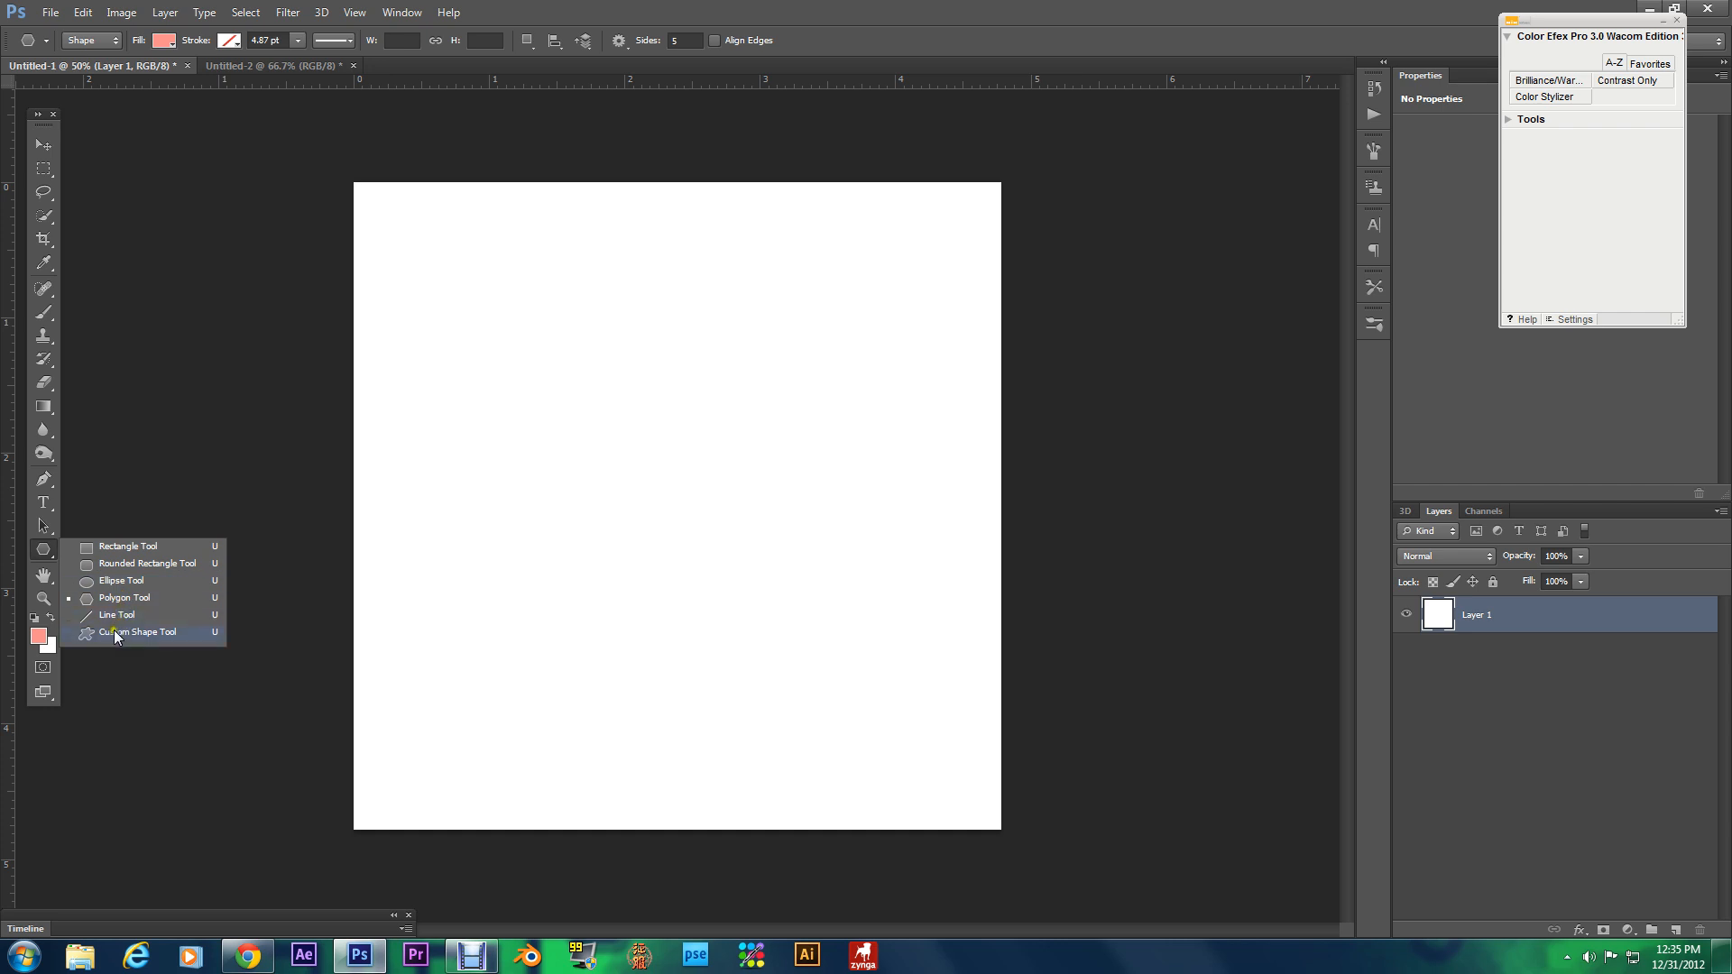
mouse_move(42, 576)
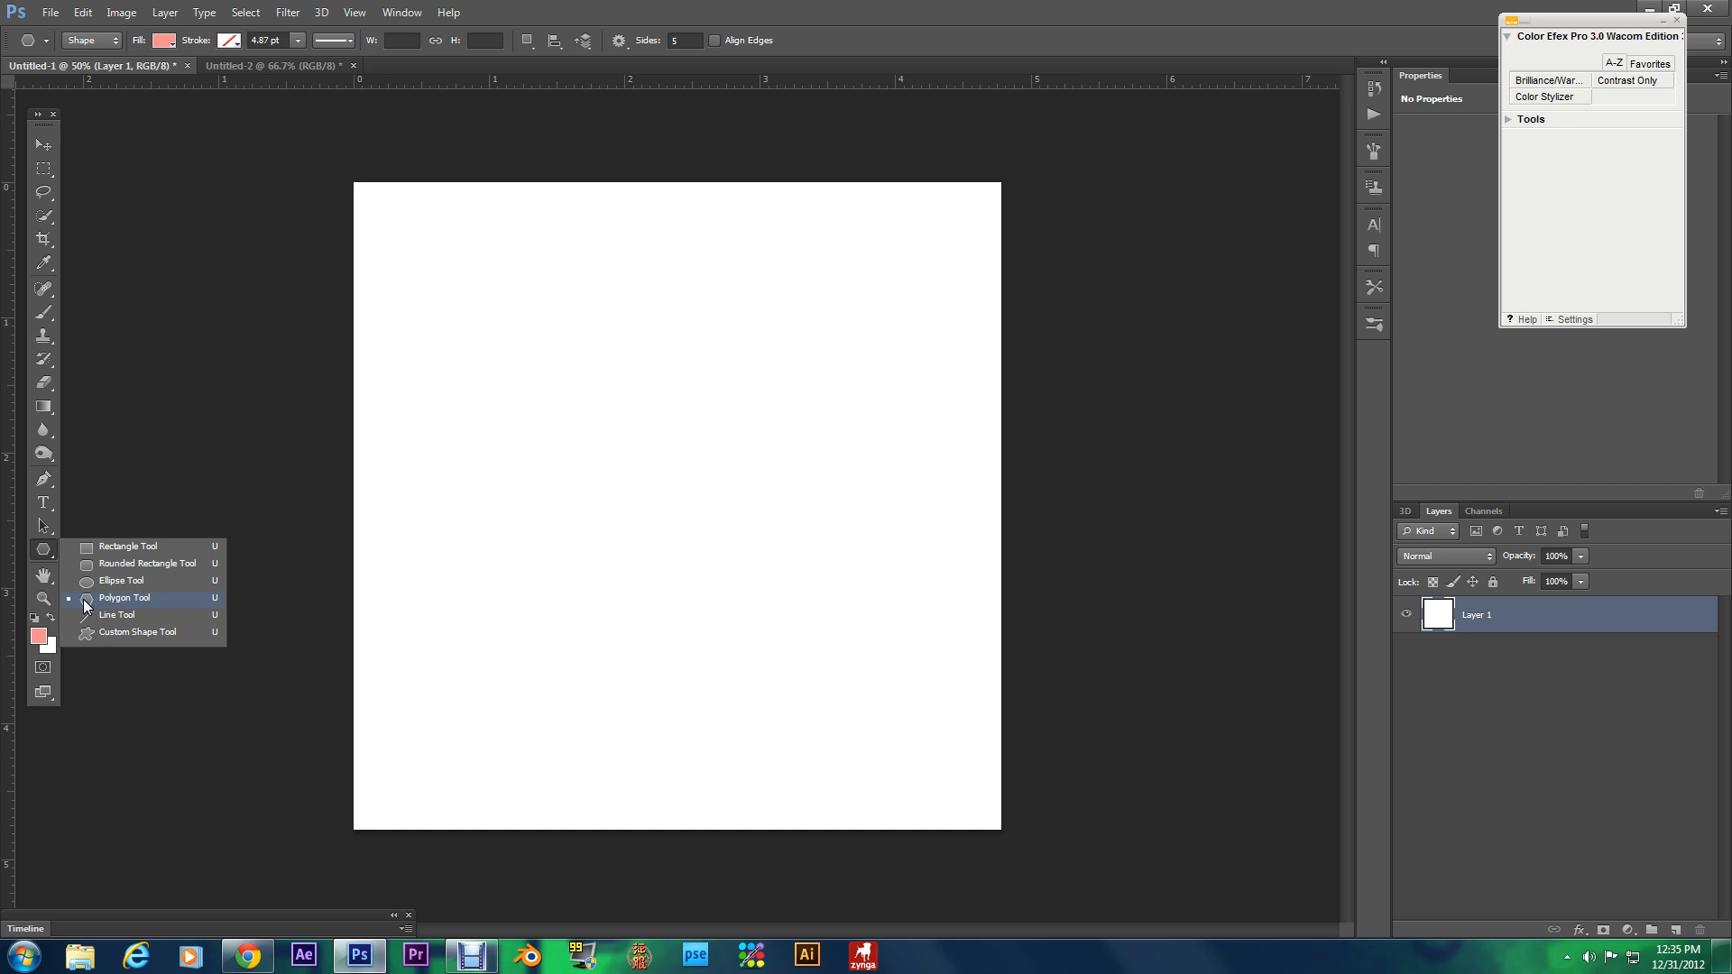
mouse_move(110, 609)
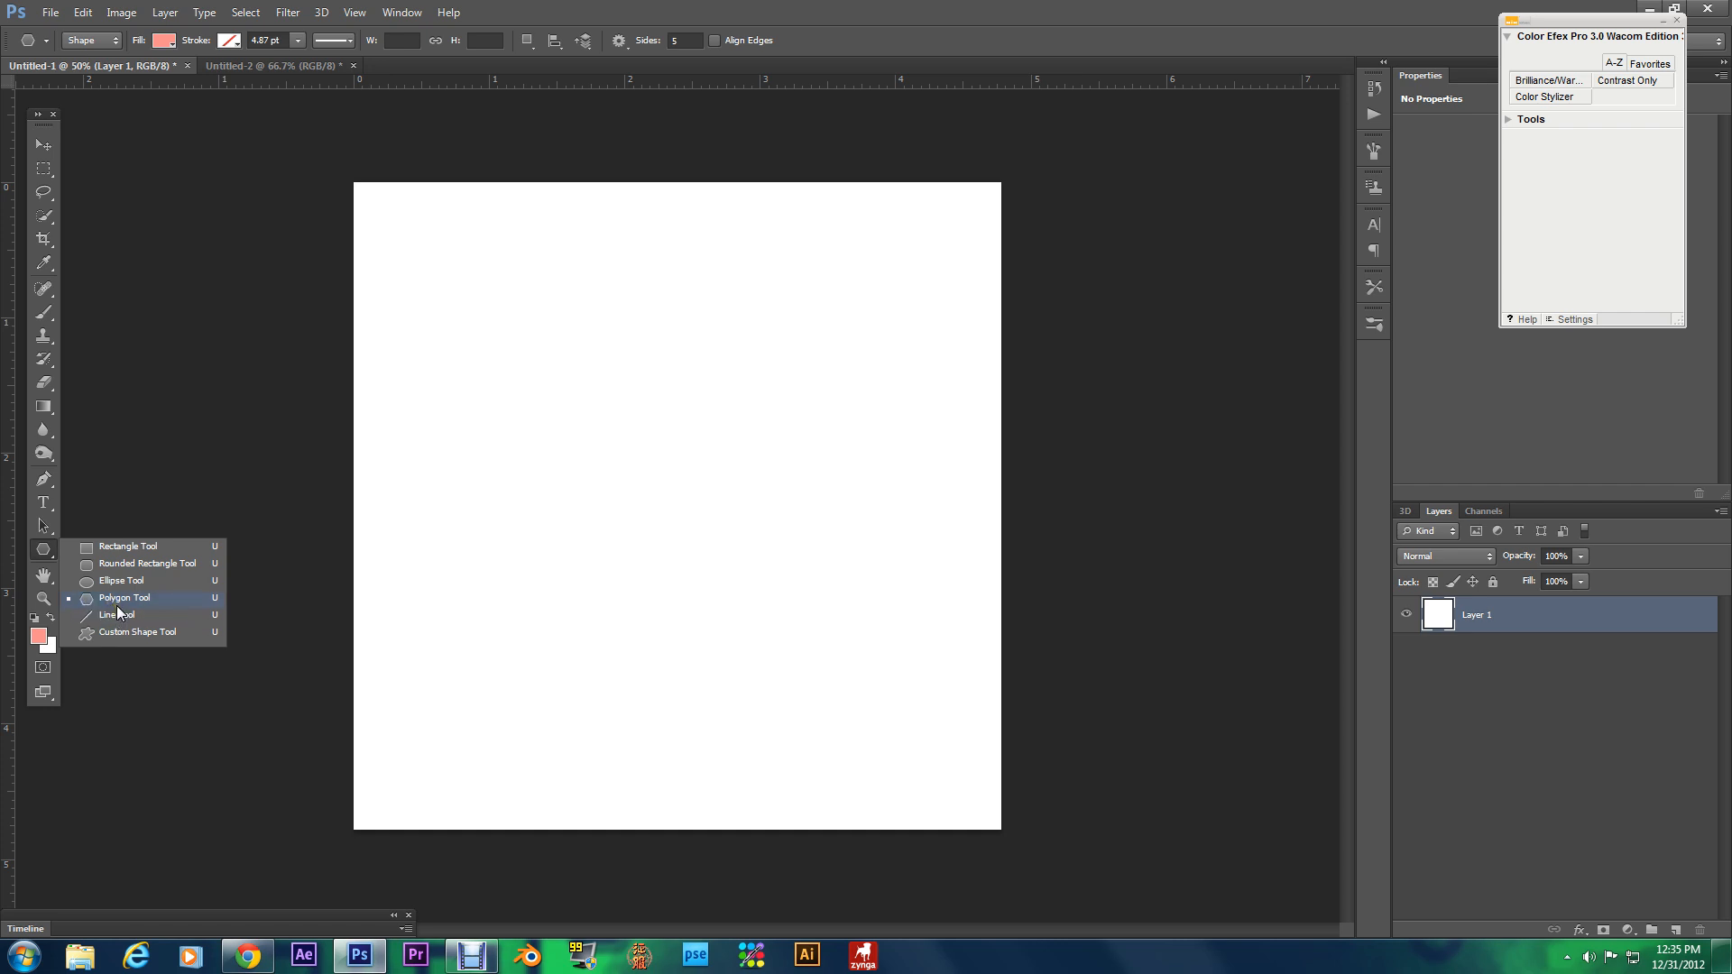
mouse_move(118, 614)
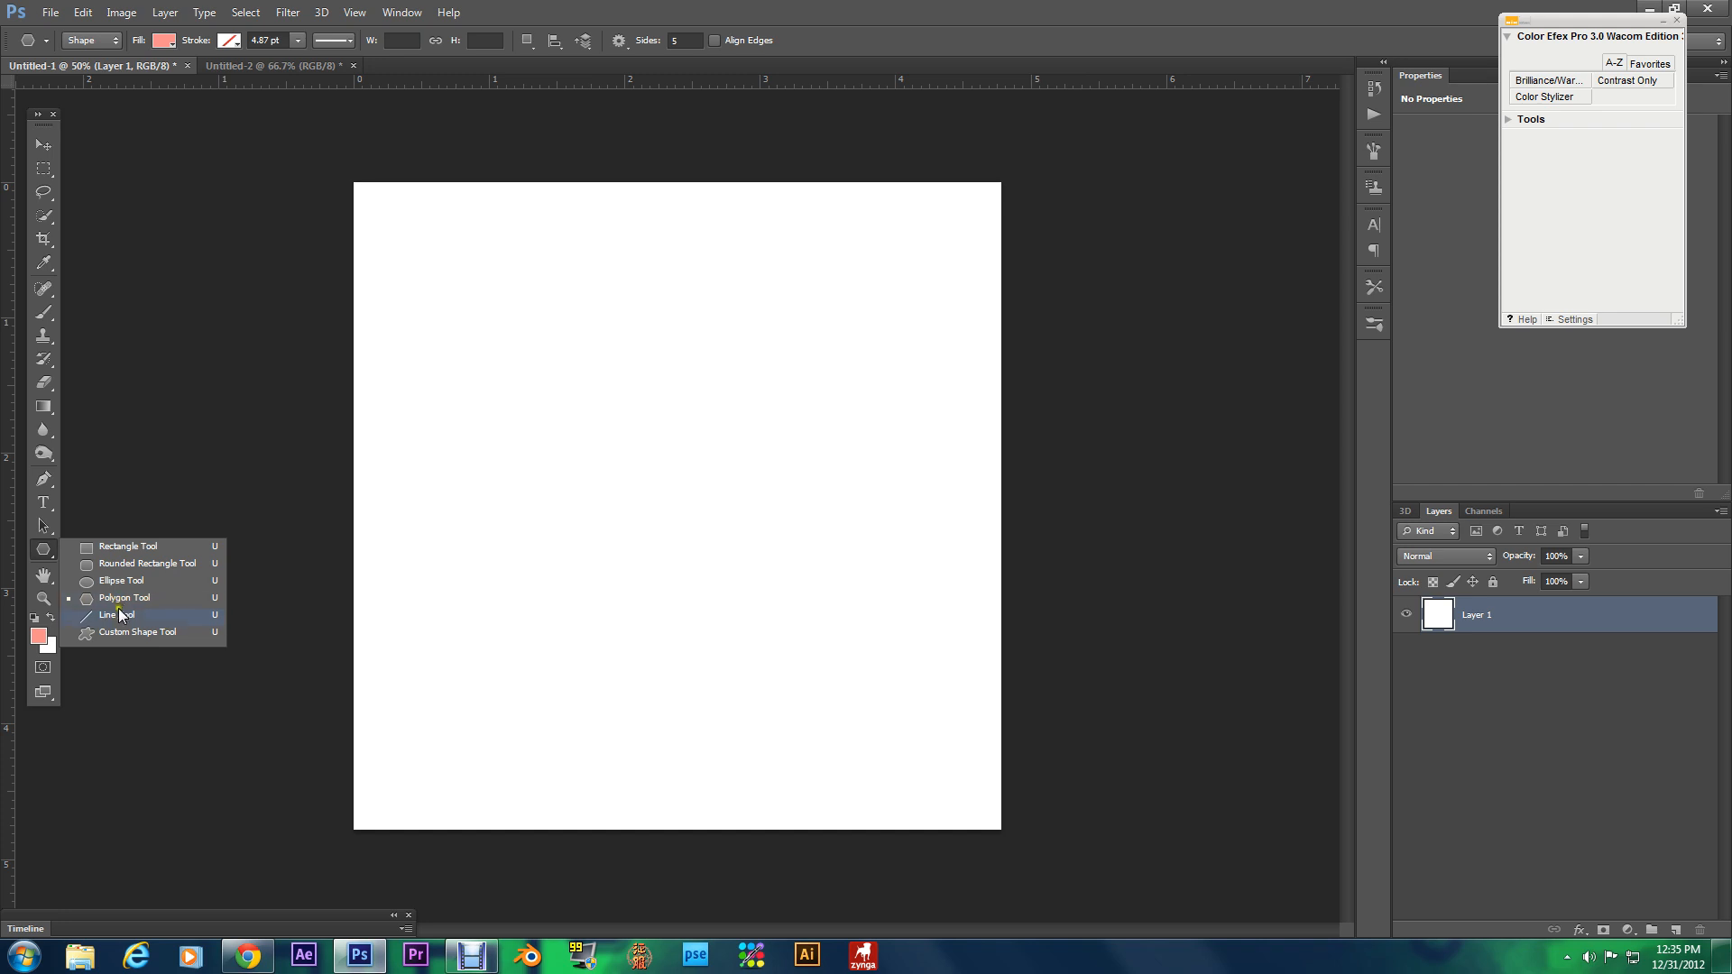
mouse_move(122, 640)
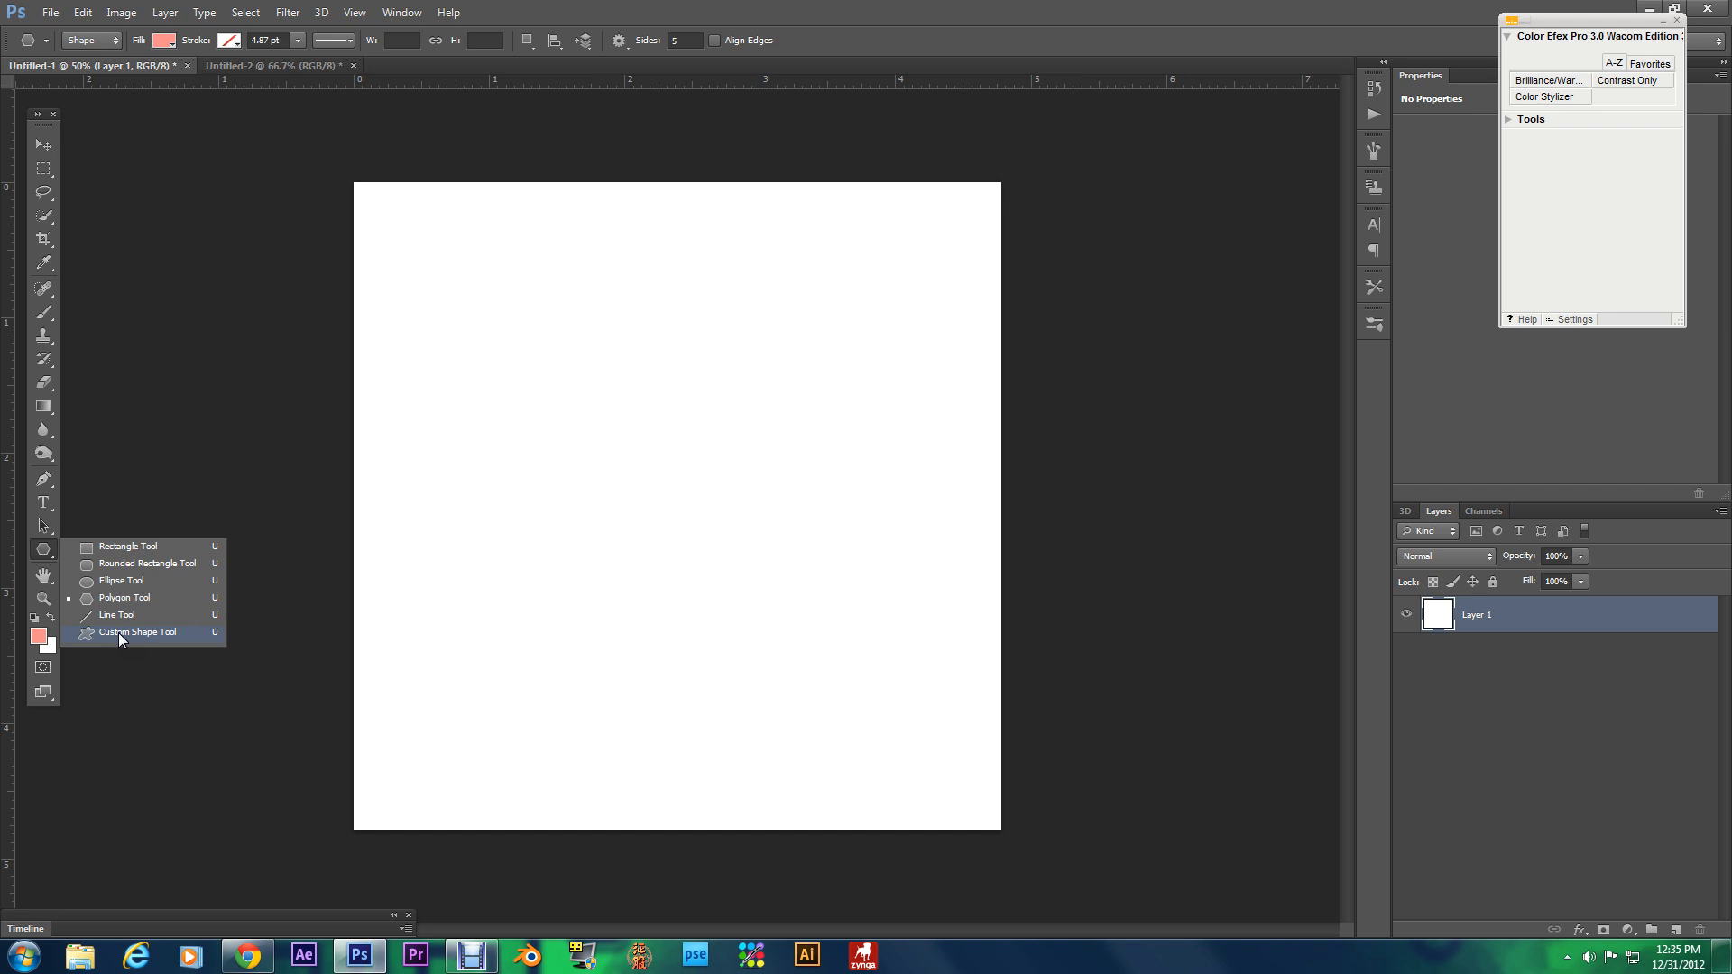
Step: Browse the Custom Shape preset picker, close it, then show the shape tool flyout again
left_click(137, 632)
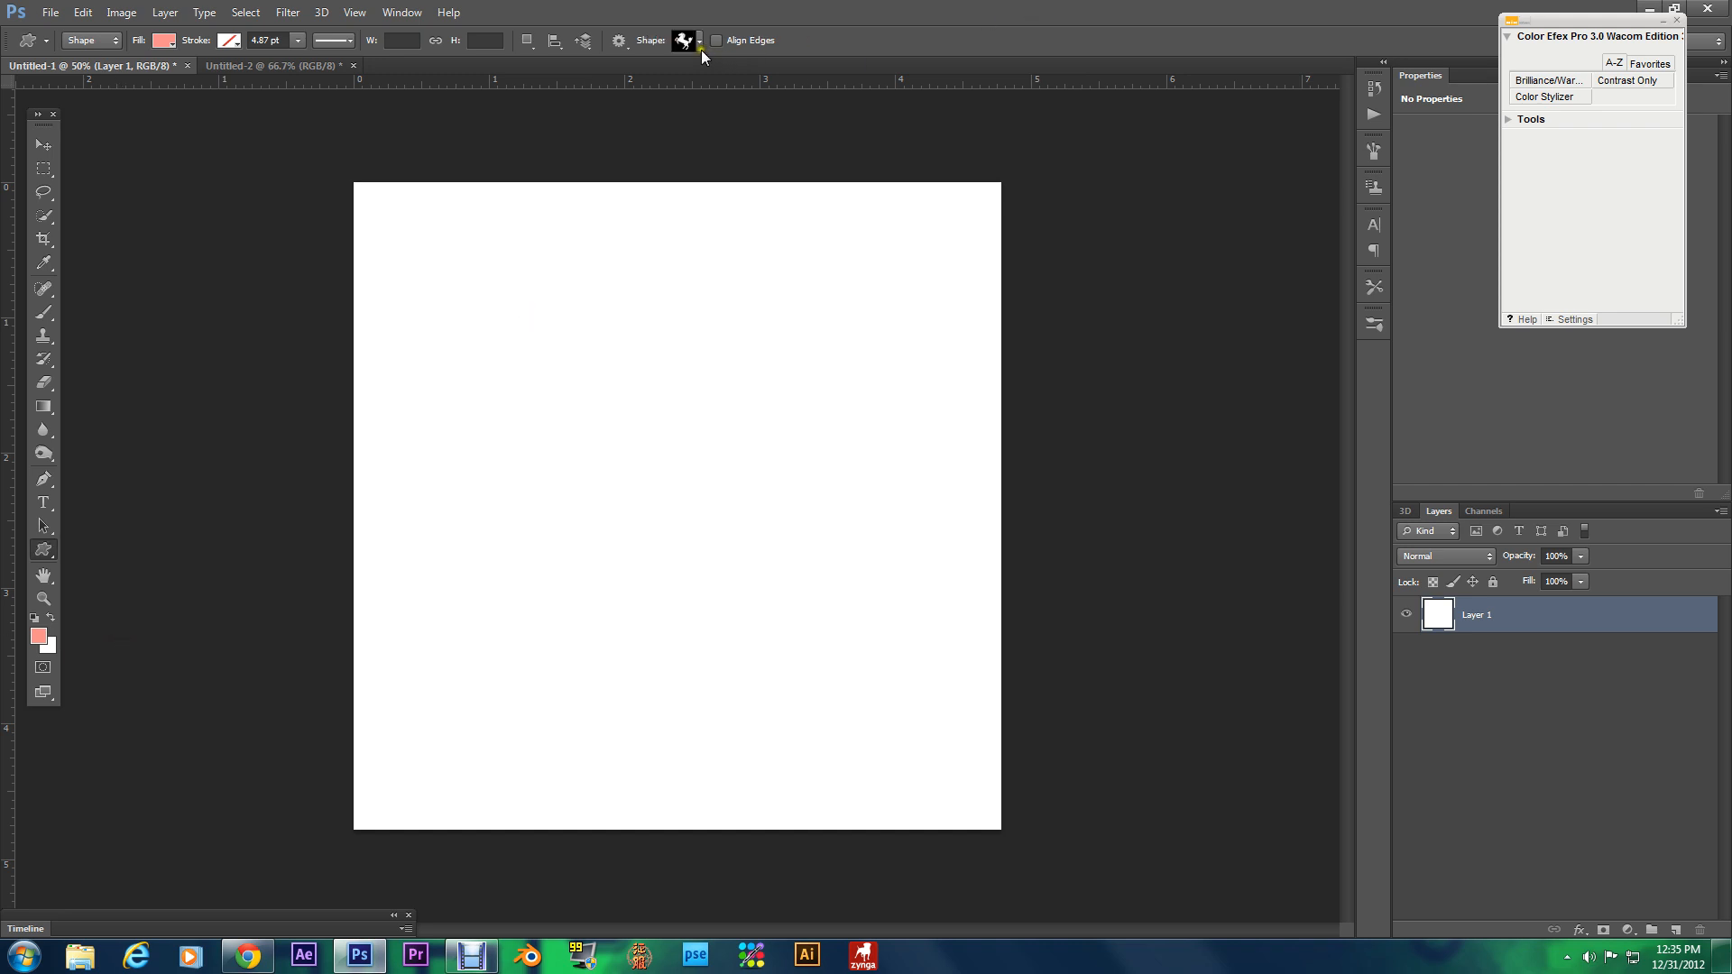
left_click(684, 41)
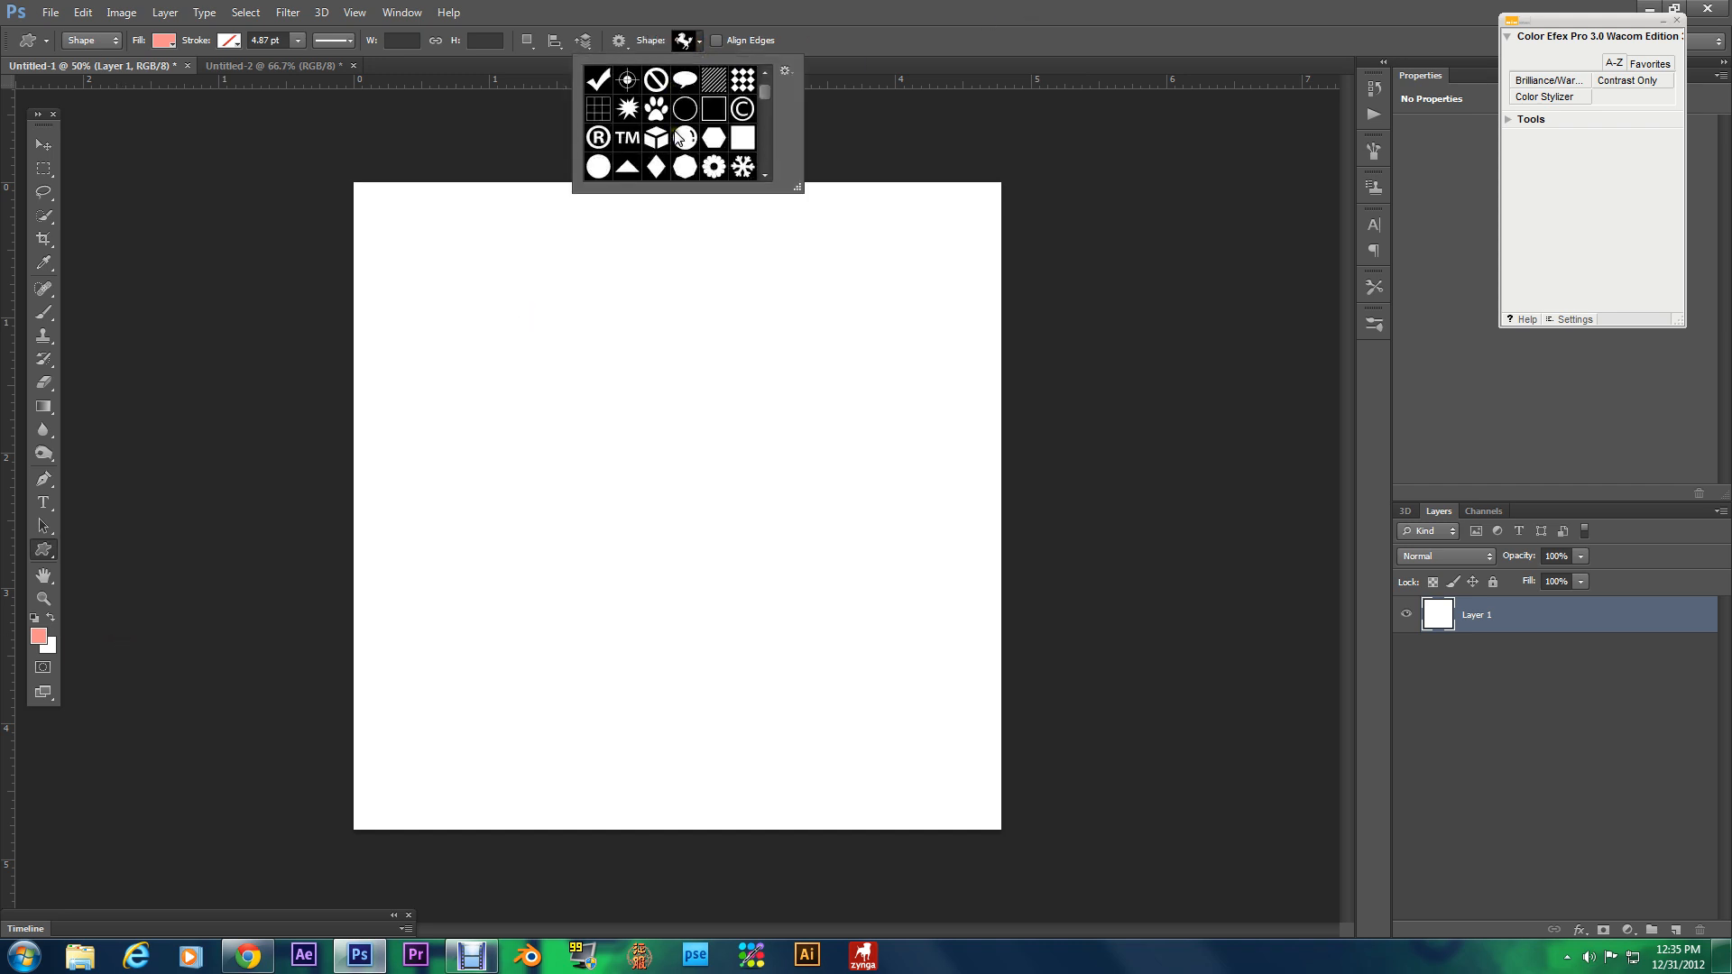
scroll("down", 3)
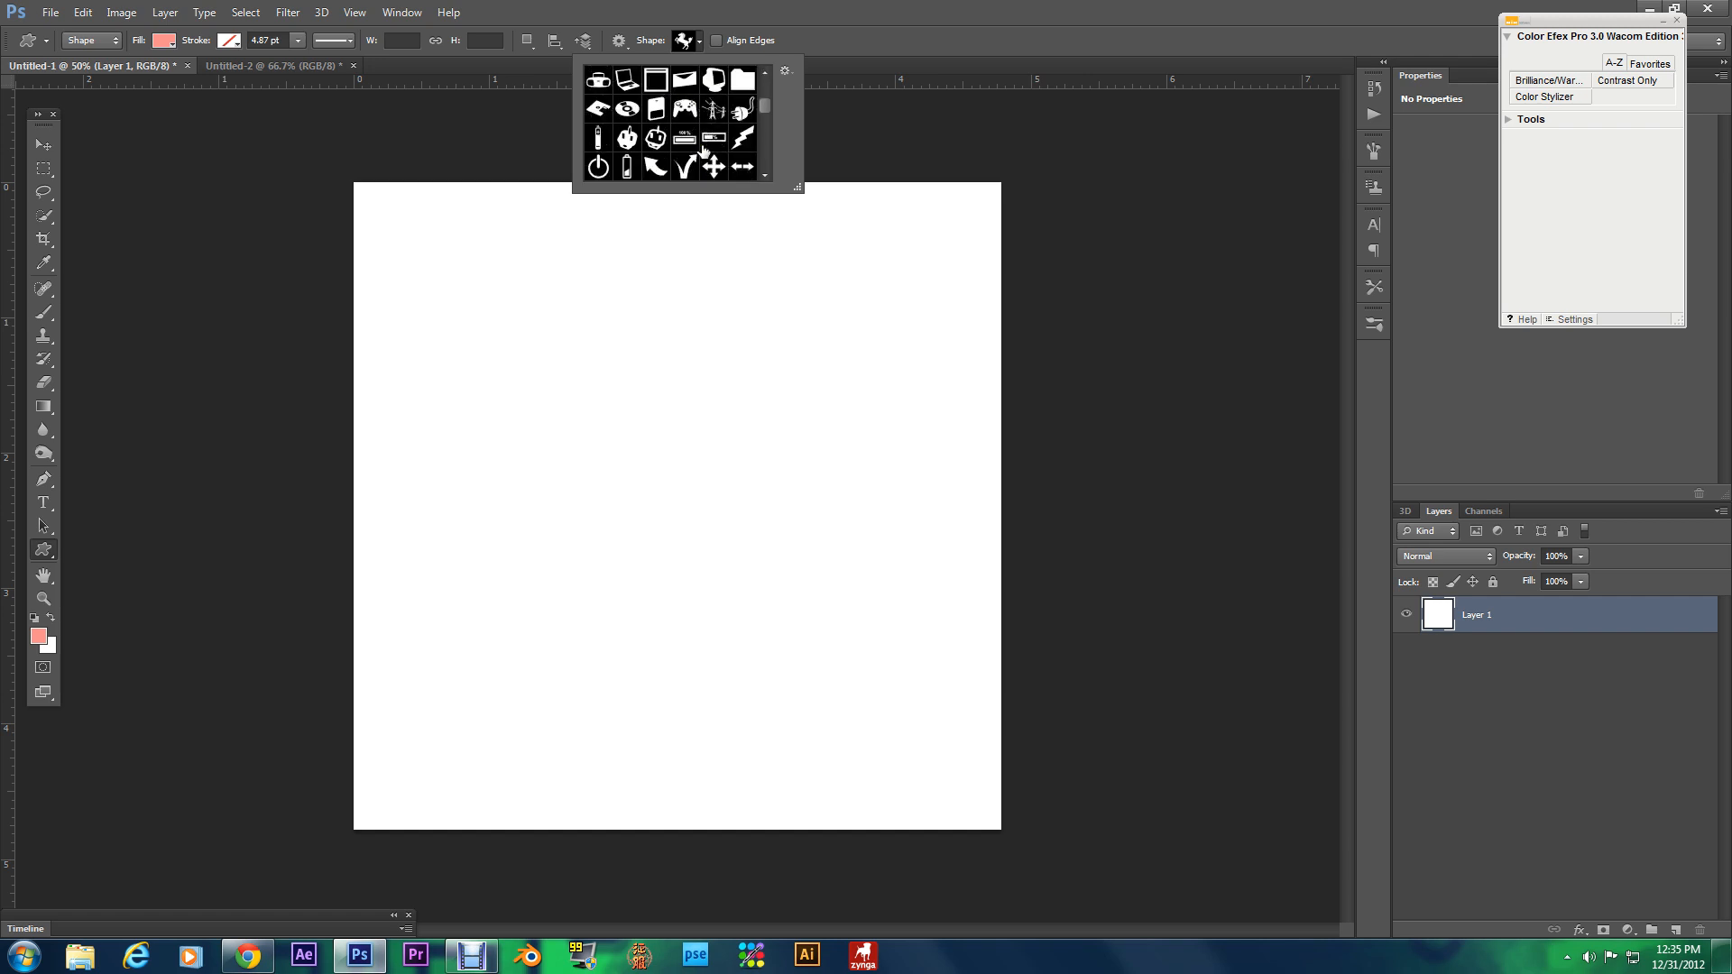
left_click(635, 273)
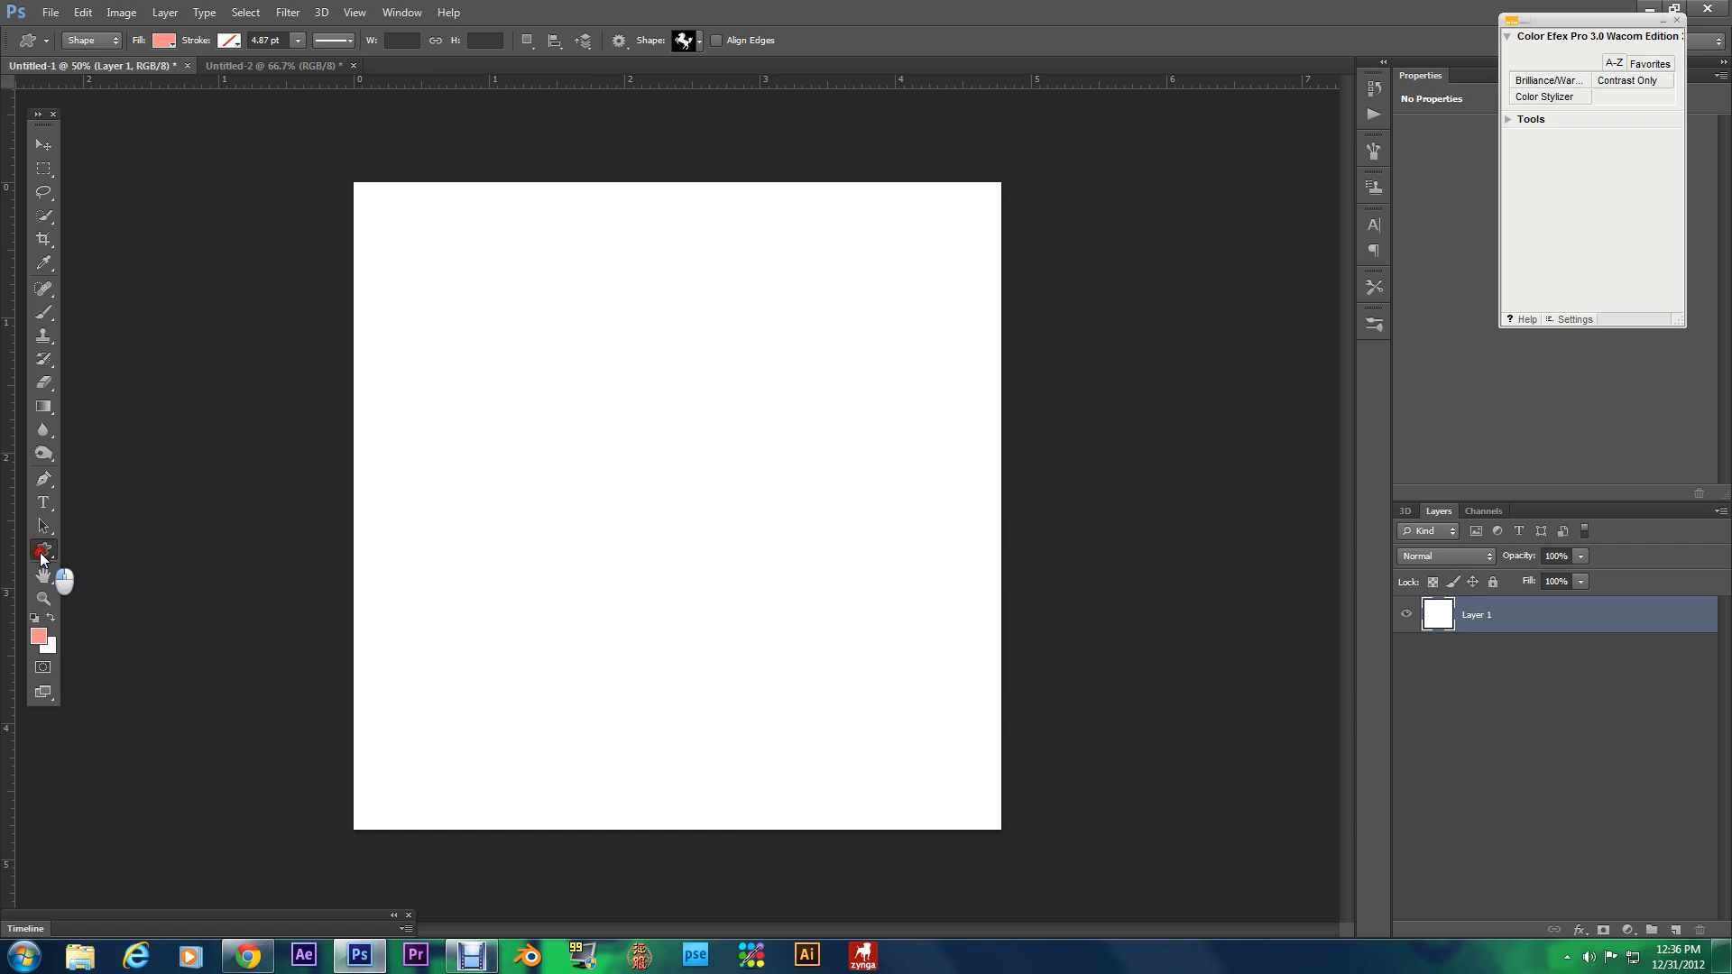
left_click(43, 550)
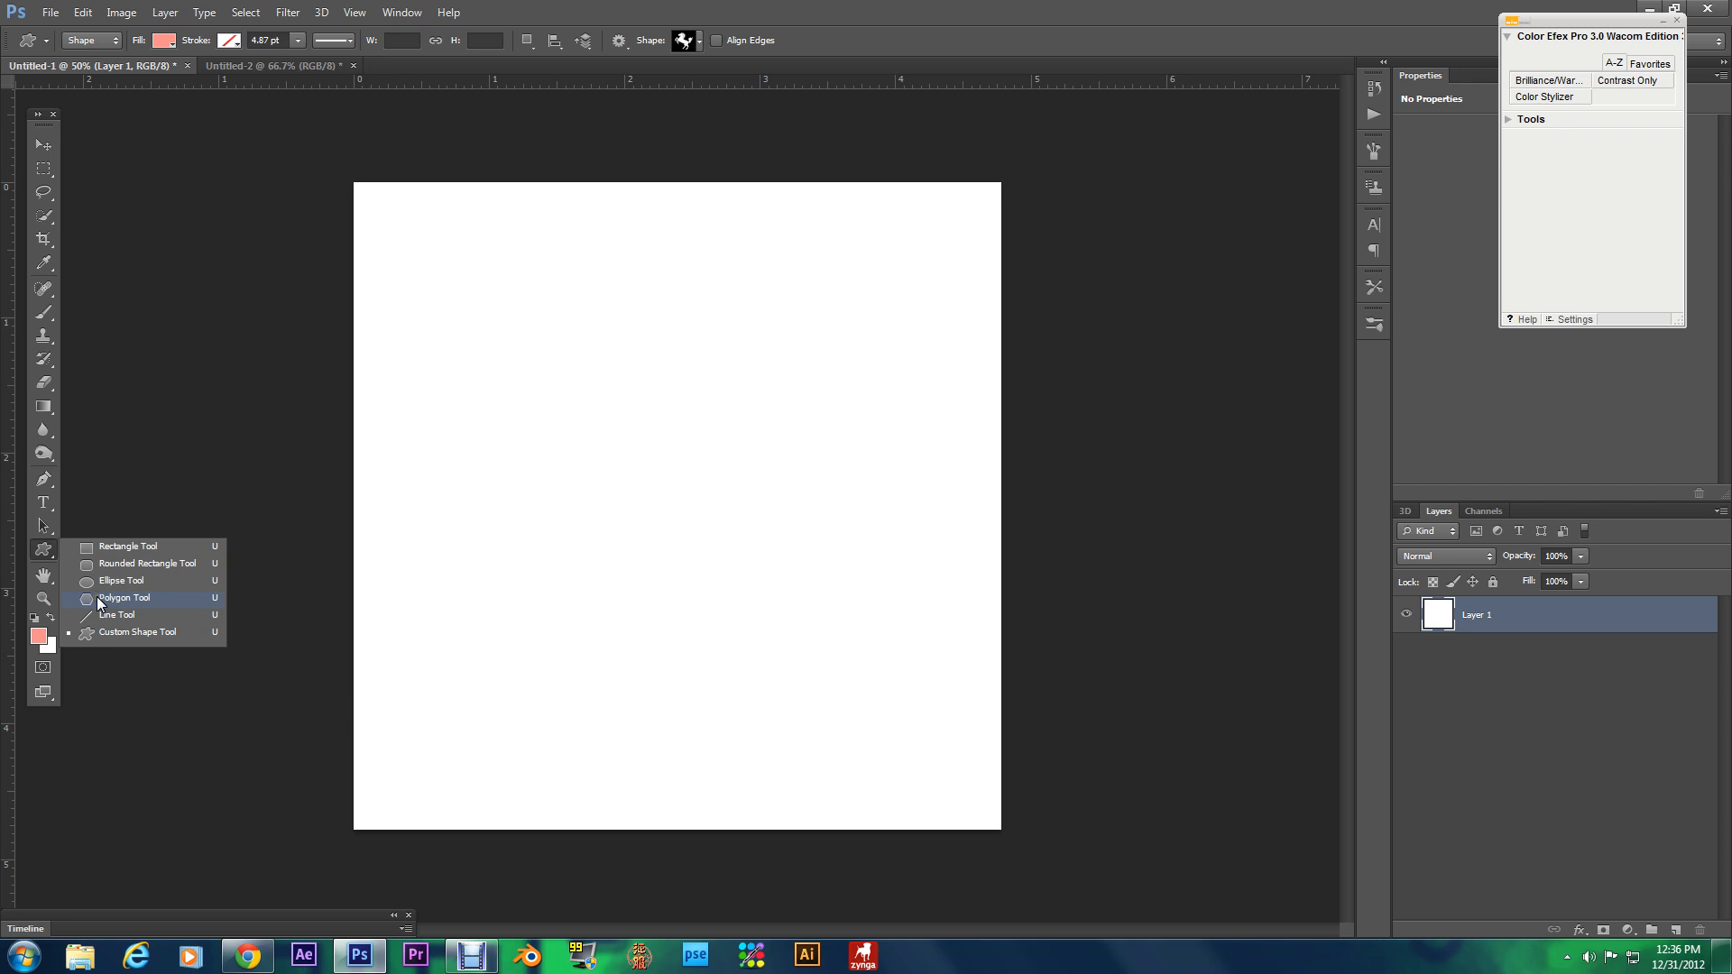
Step: Choose the Polygon Tool and click the canvas to bring up the Create Polygon dialog
left_click(123, 597)
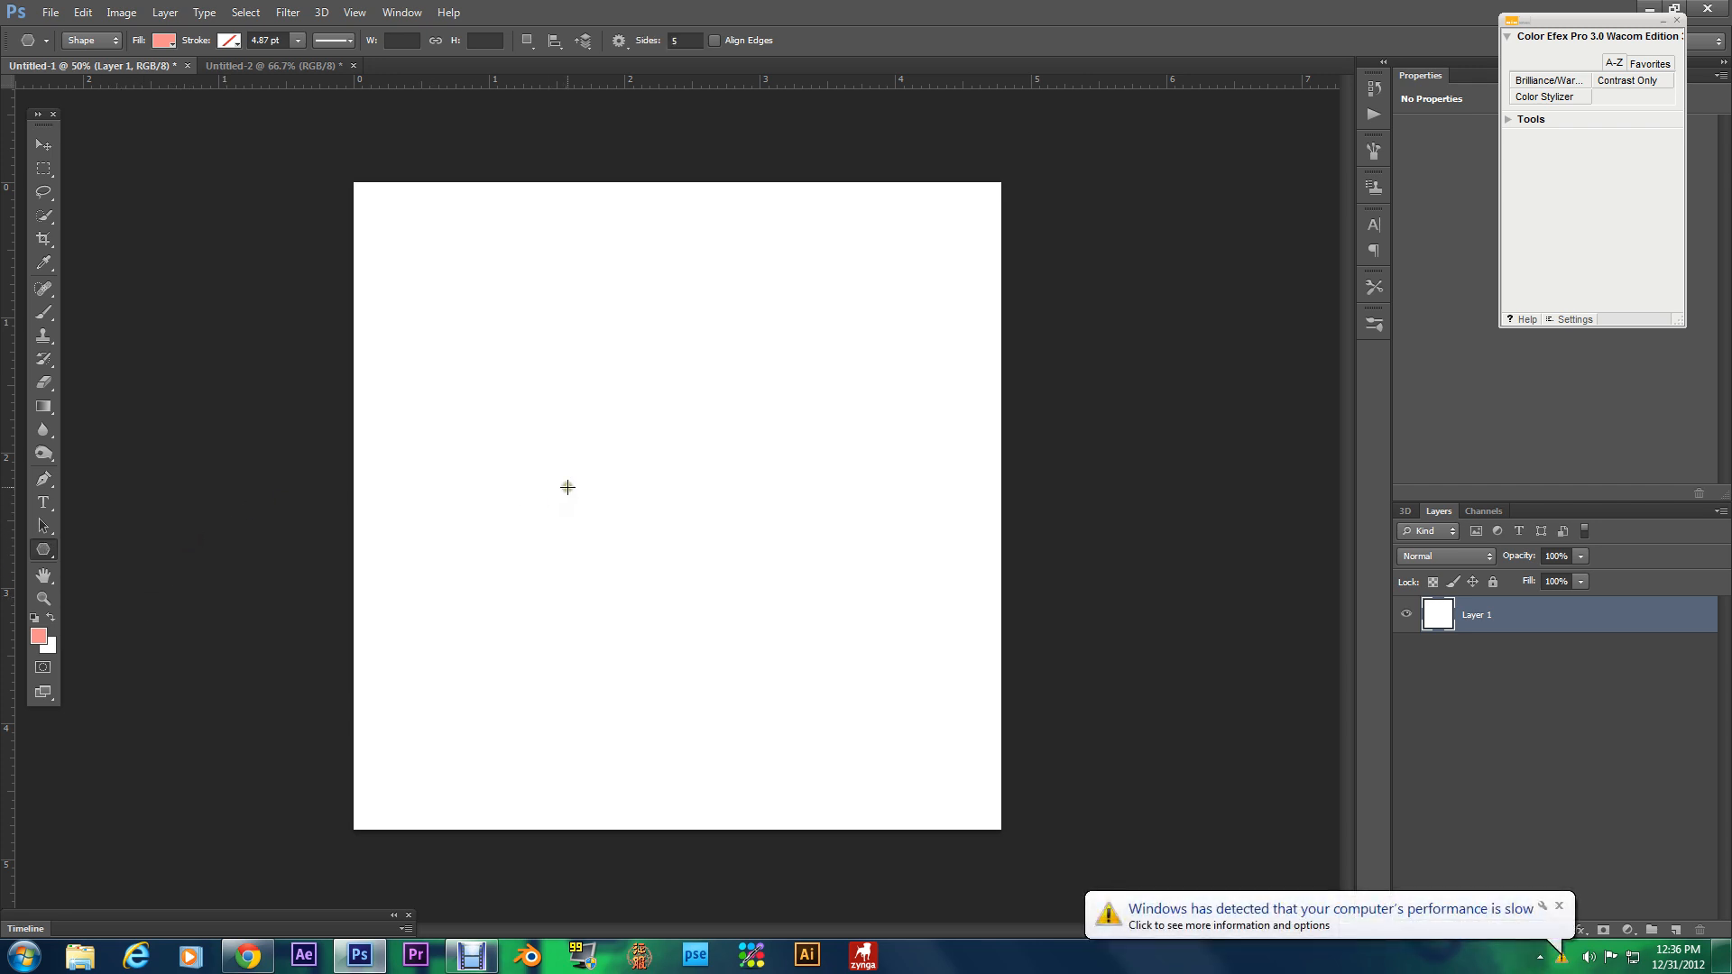
mouse_move(567, 488)
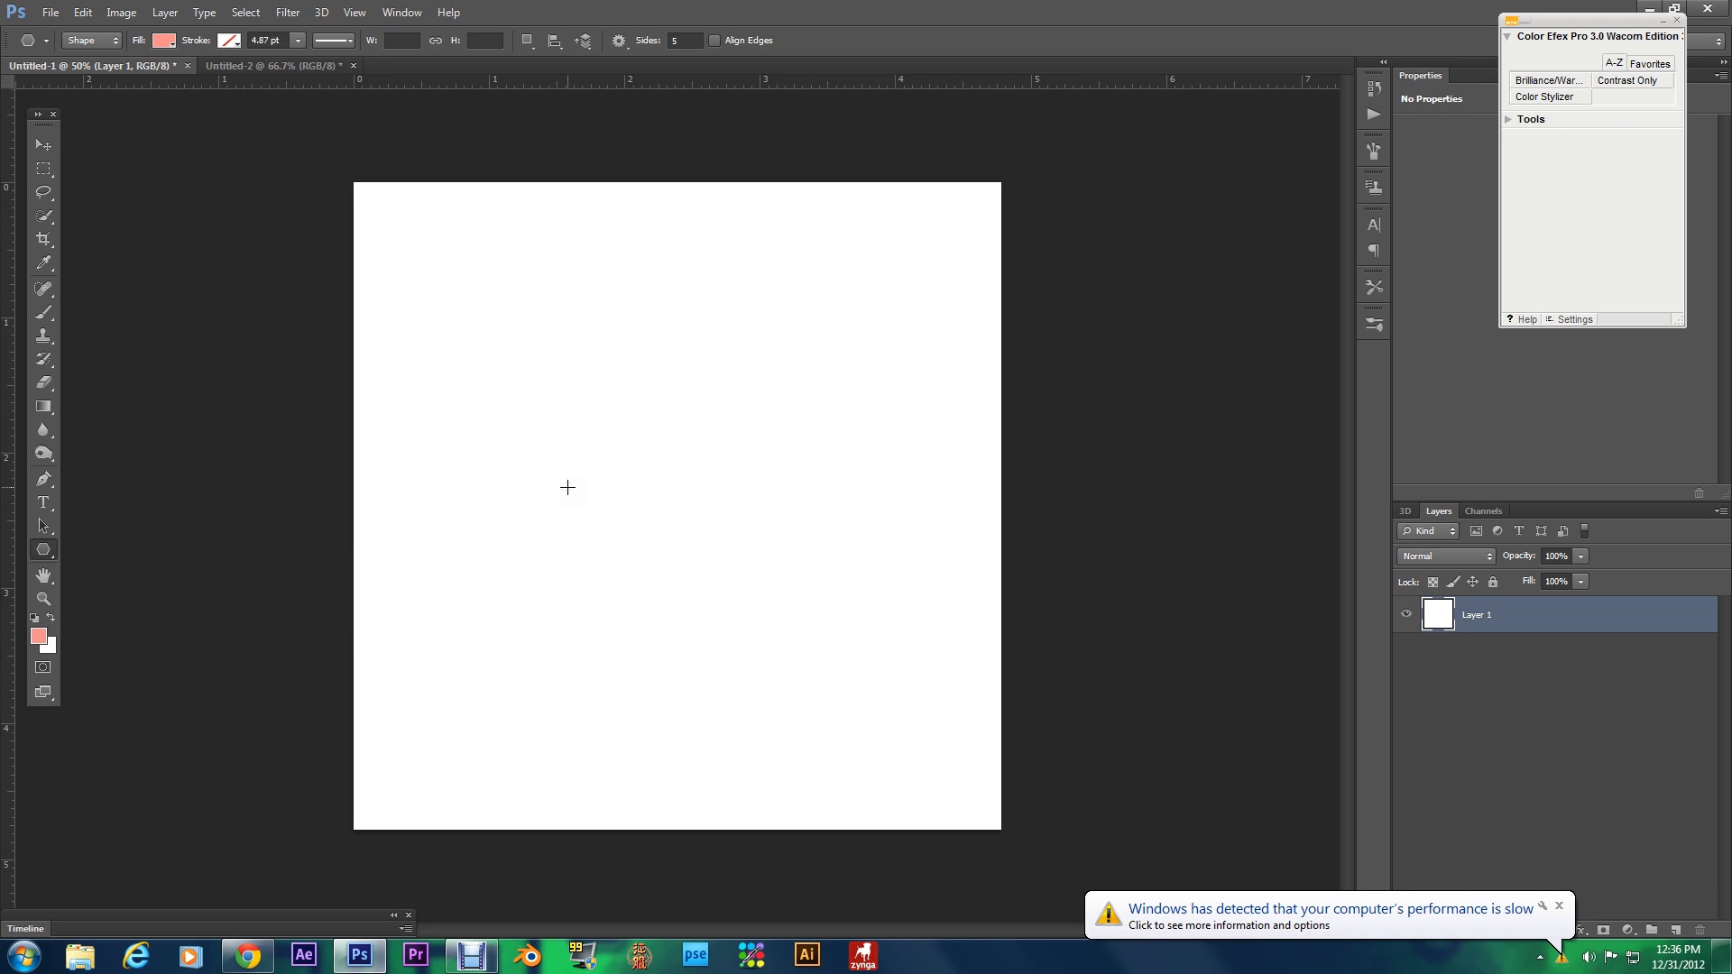
left_click(568, 487)
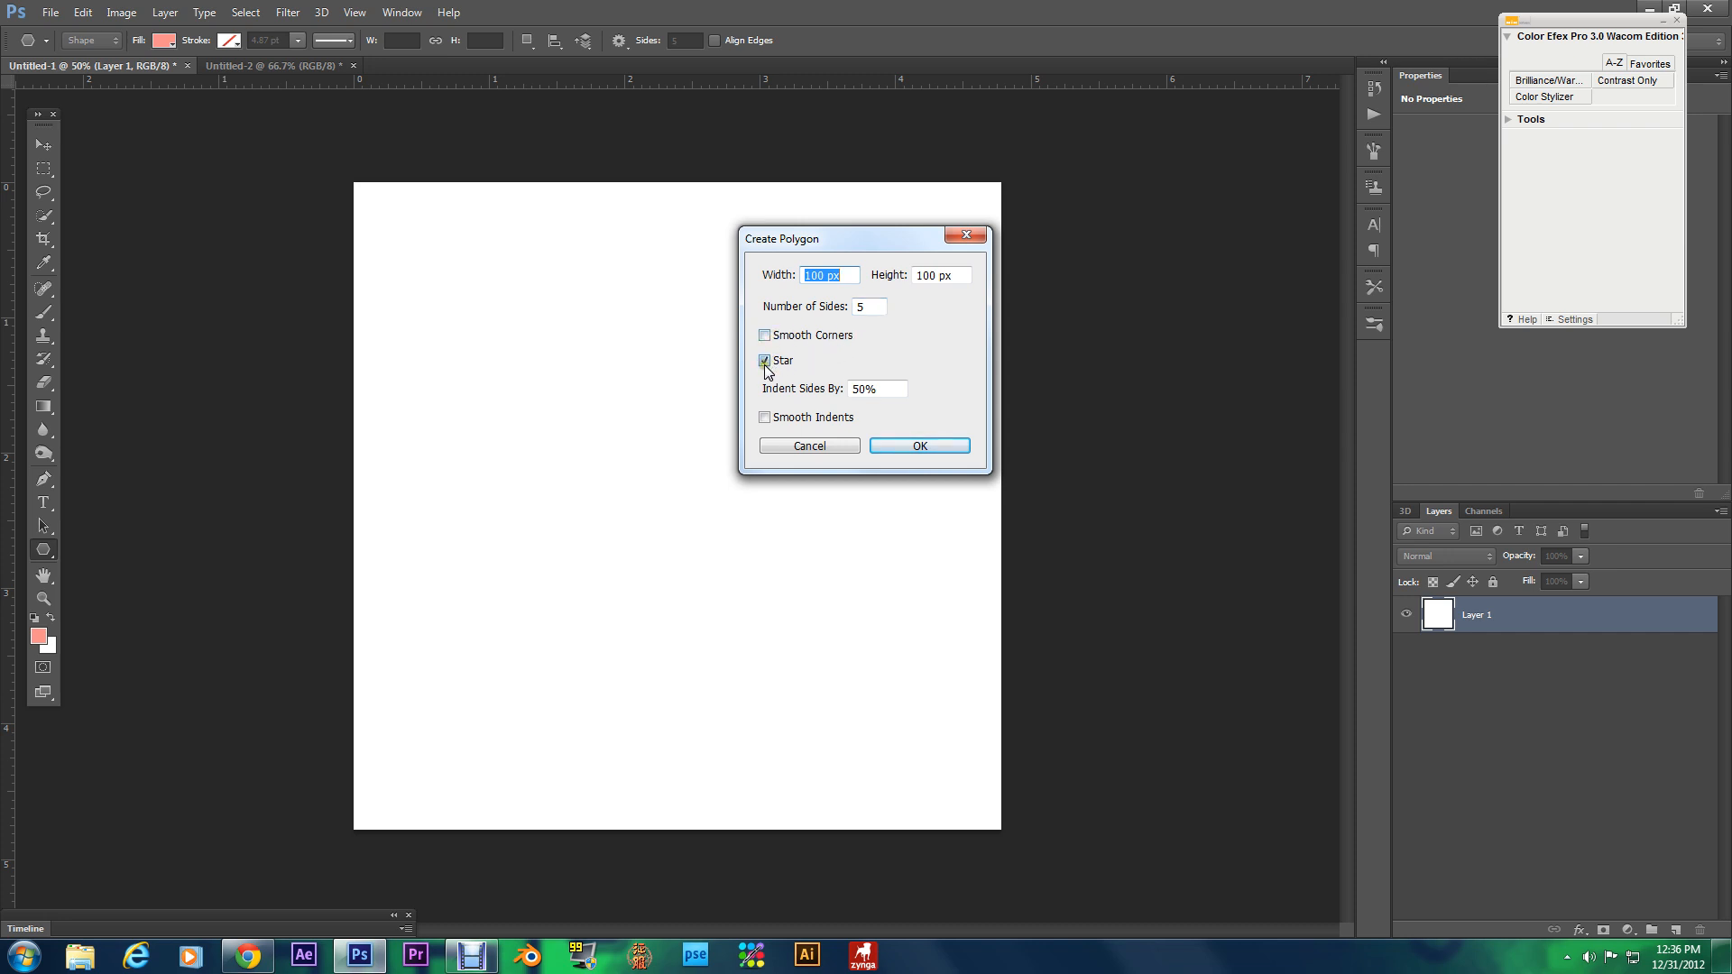
Step: Create a 100 px five-sided star with 50% side indent as a new shape layer
left_click(764, 359)
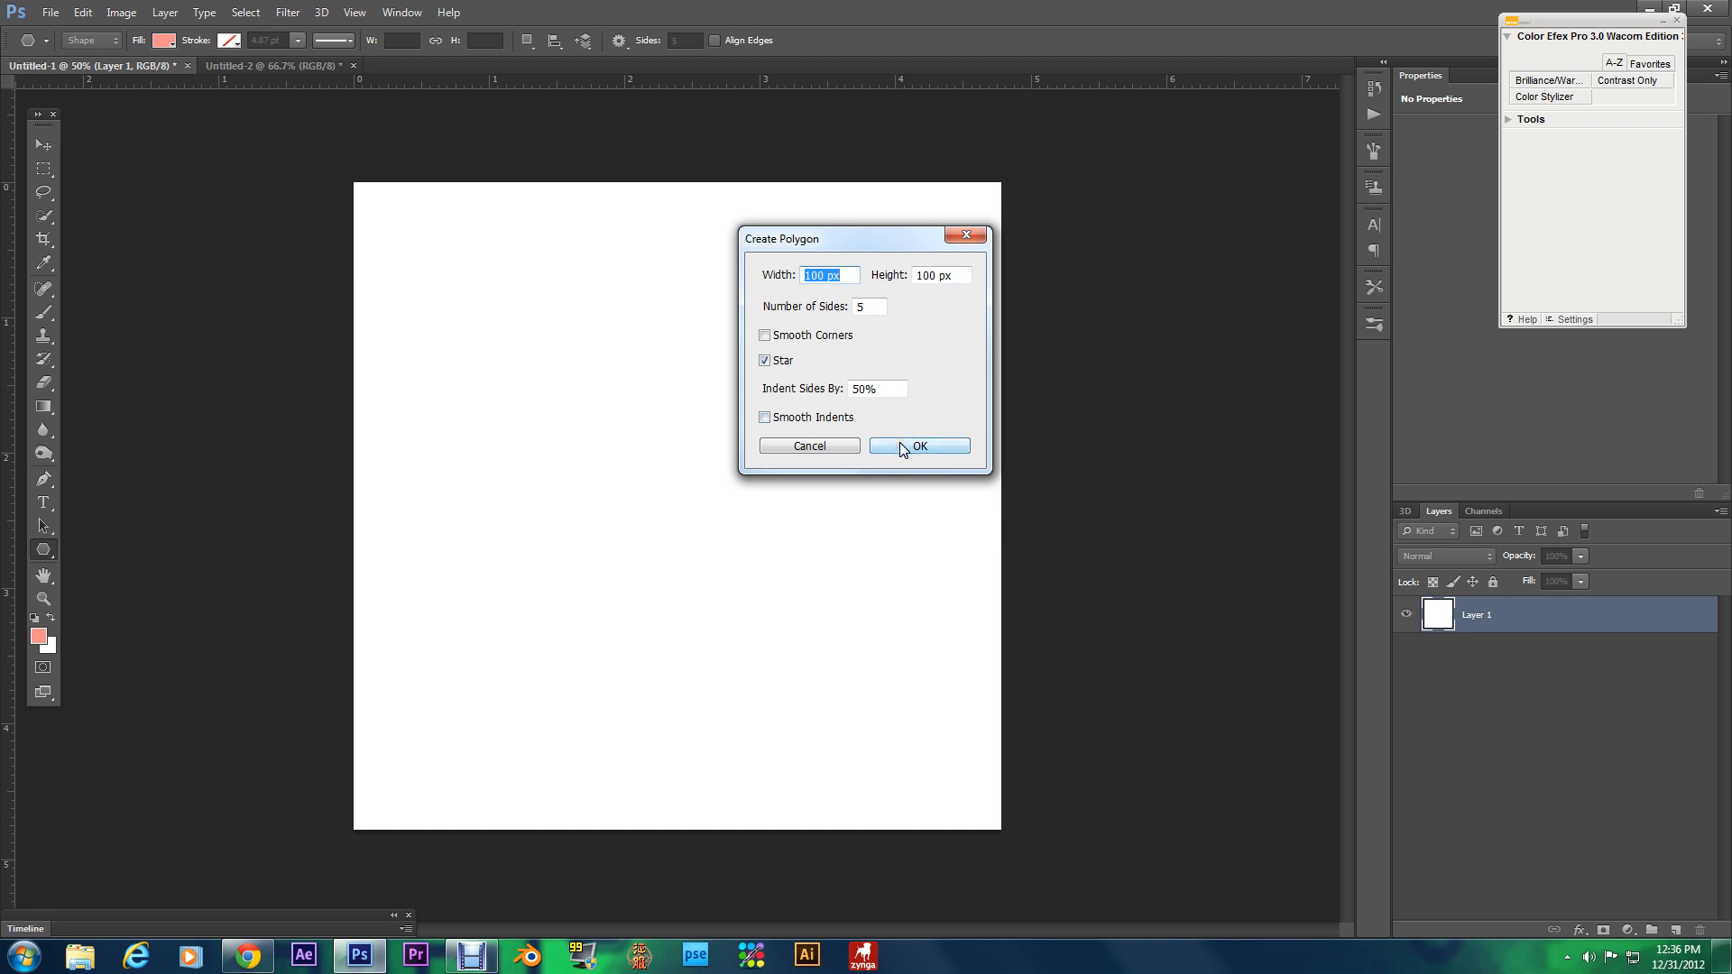
left_click(919, 445)
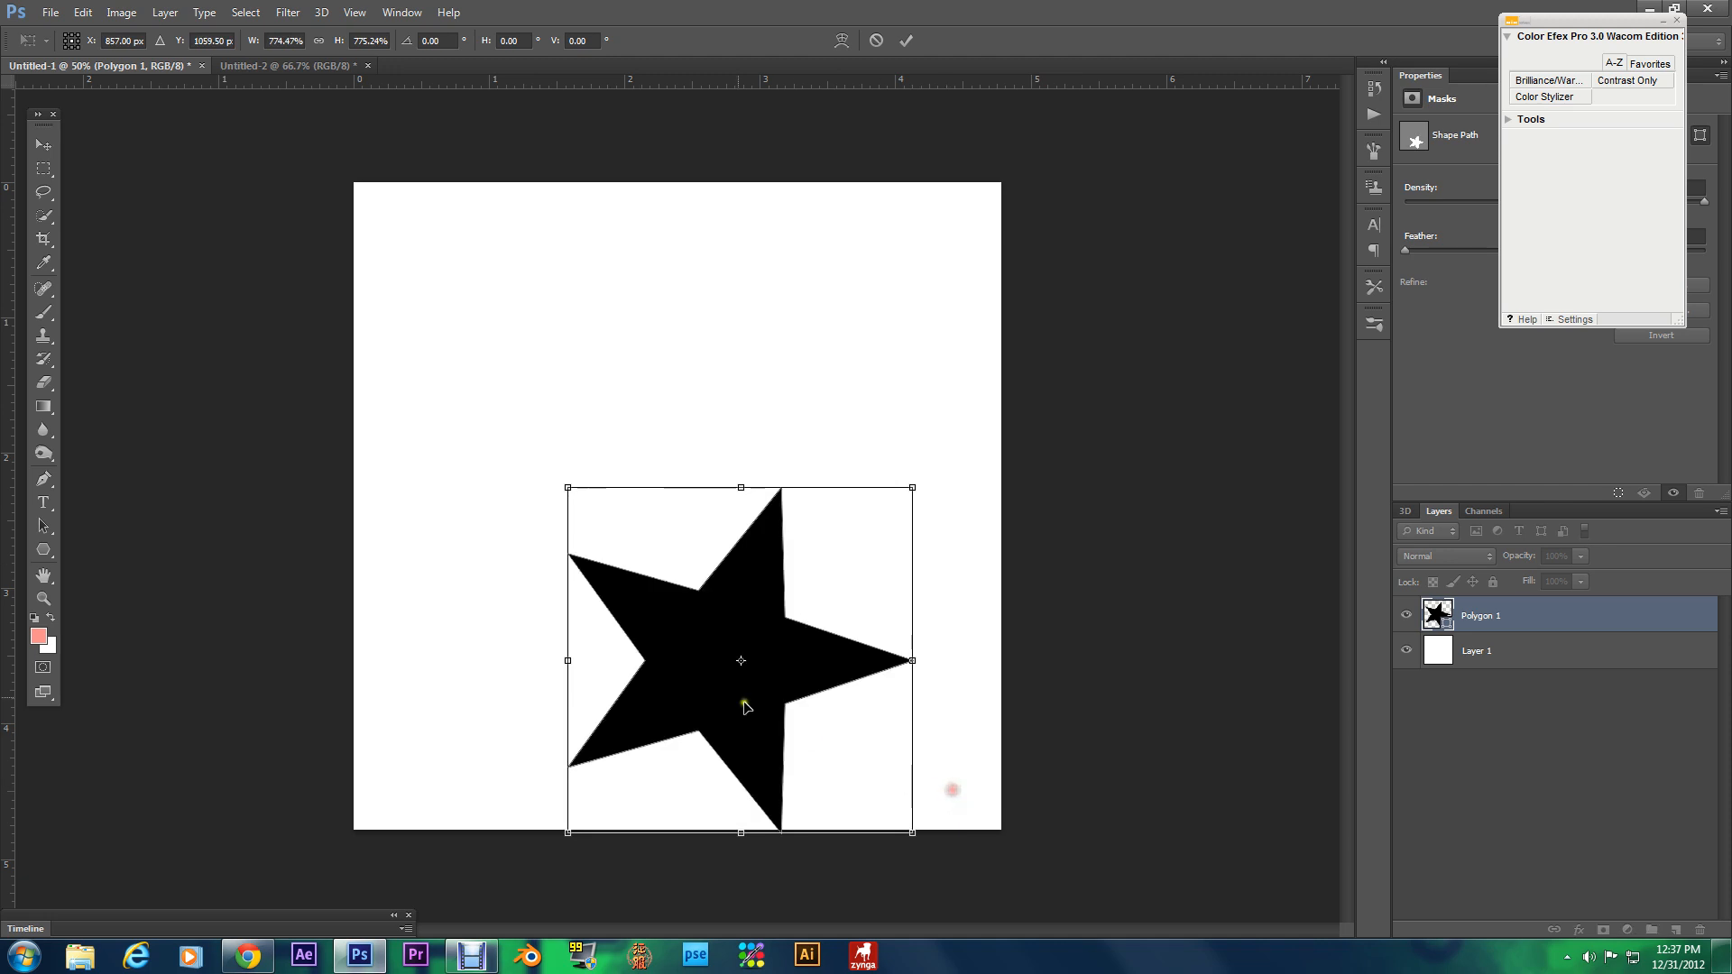
Step: Scale the black star up to fill most of the canvas and centre it
left_click_drag(740, 661, 684, 407)
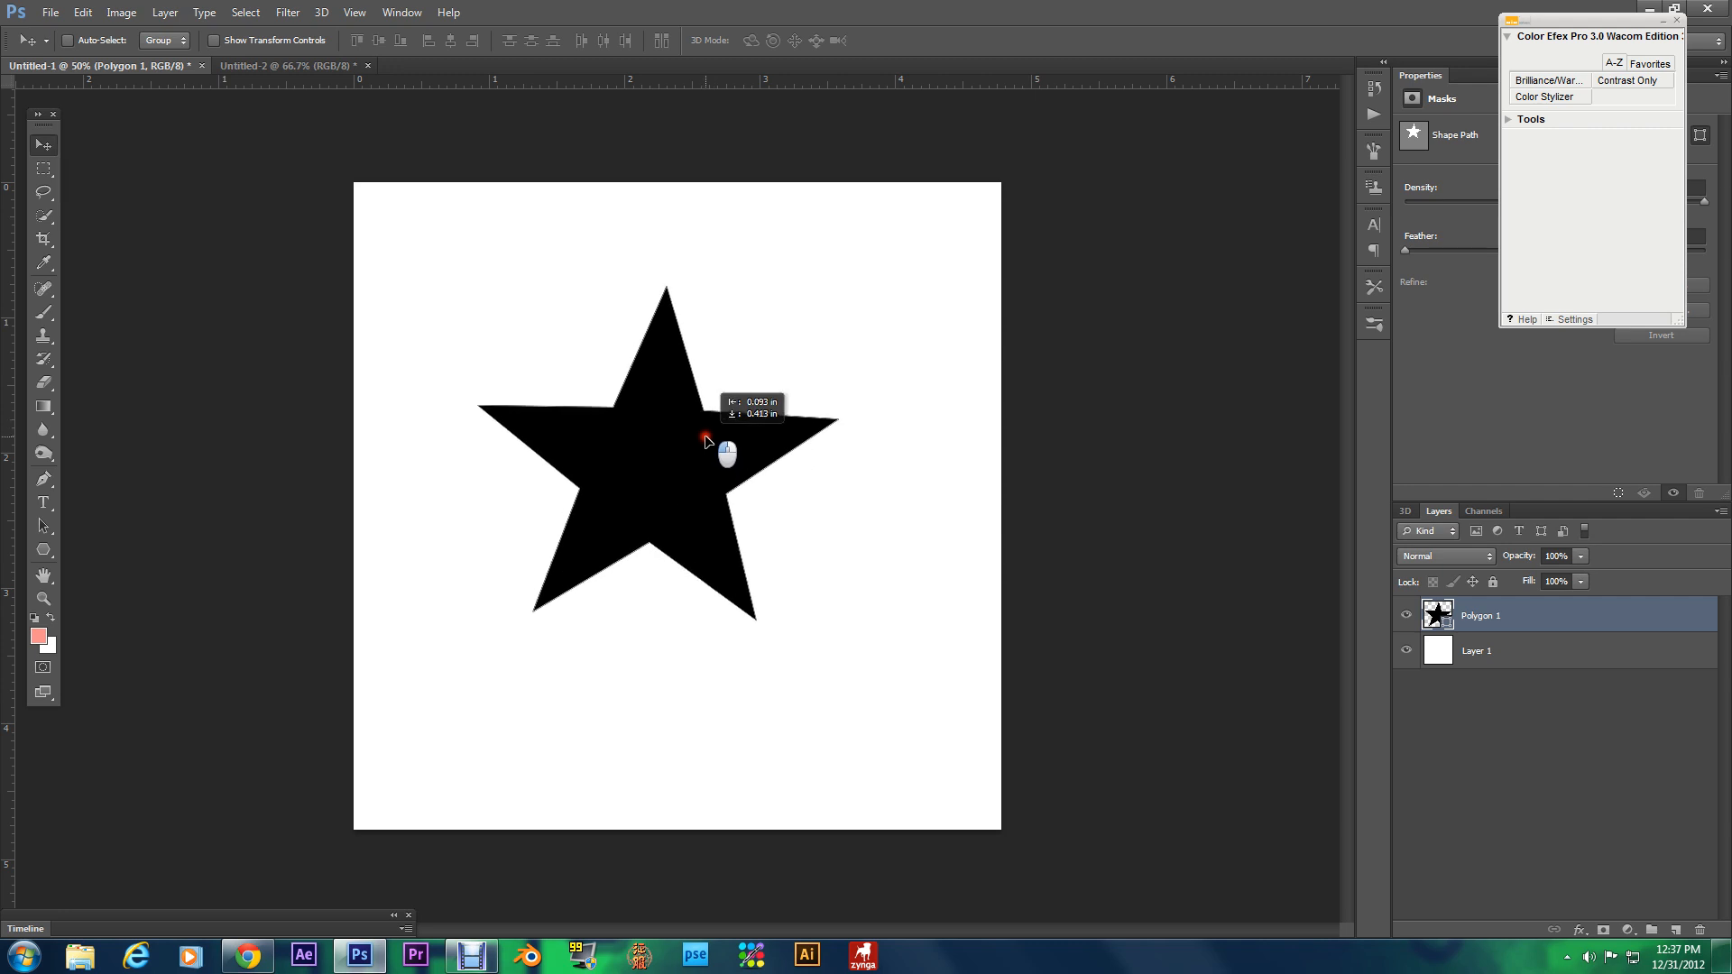
left_click_drag(705, 442, 710, 484)
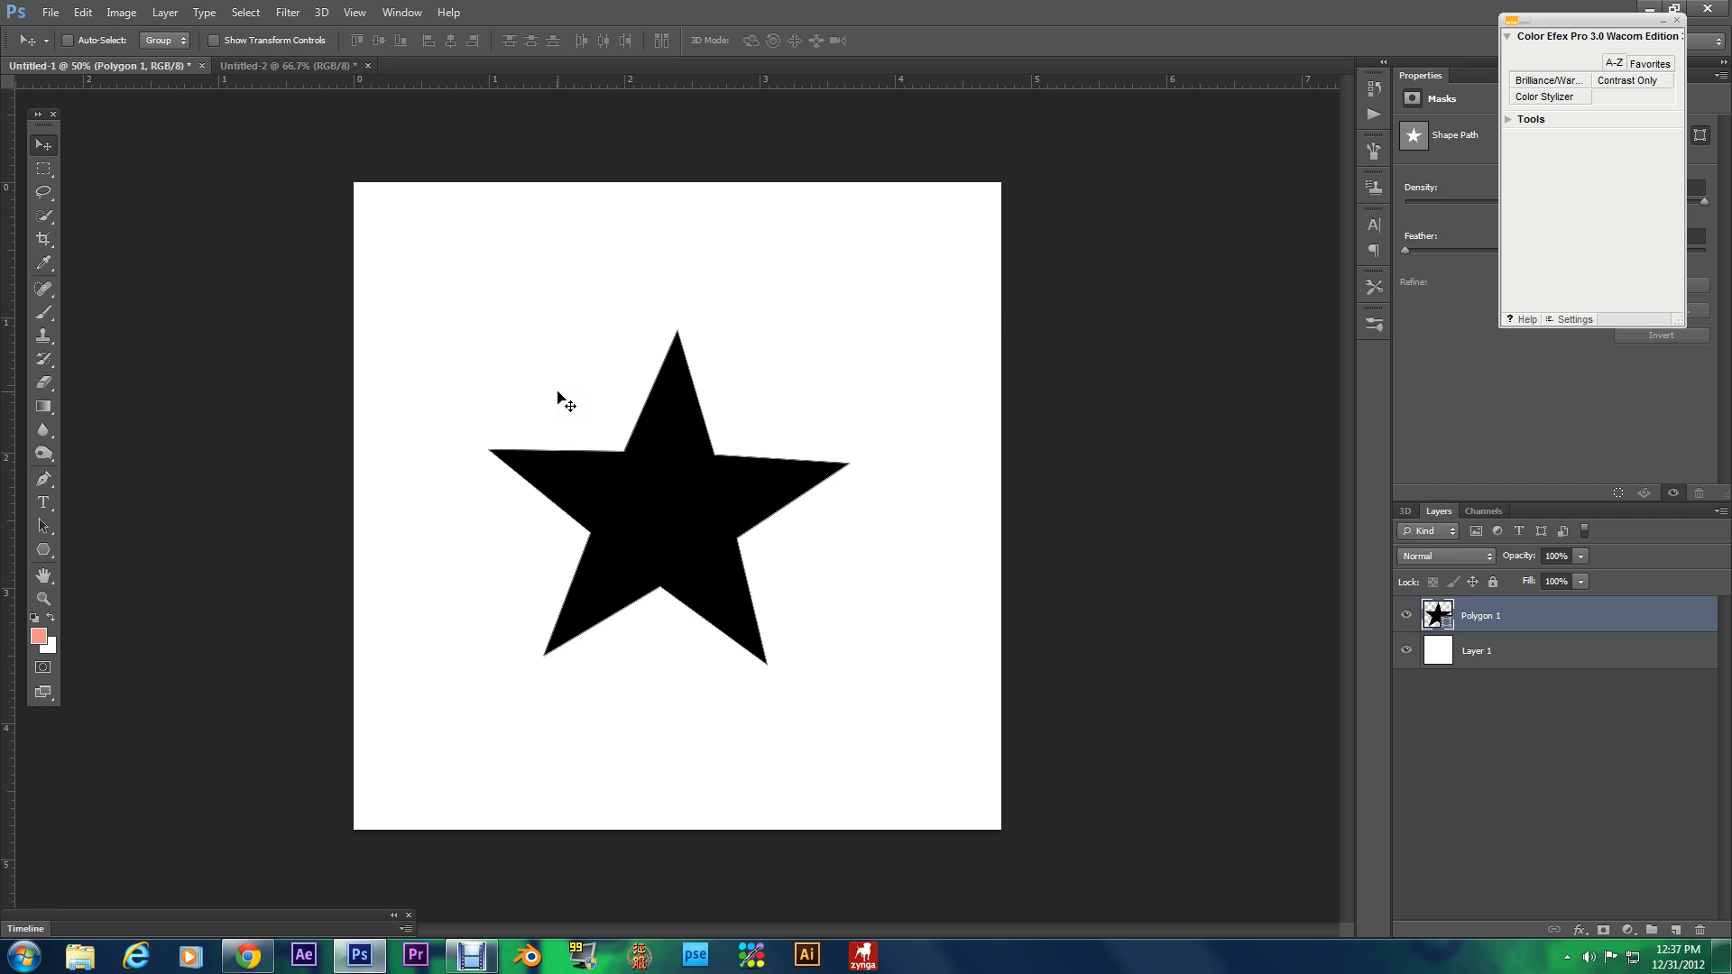
mouse_move(533, 395)
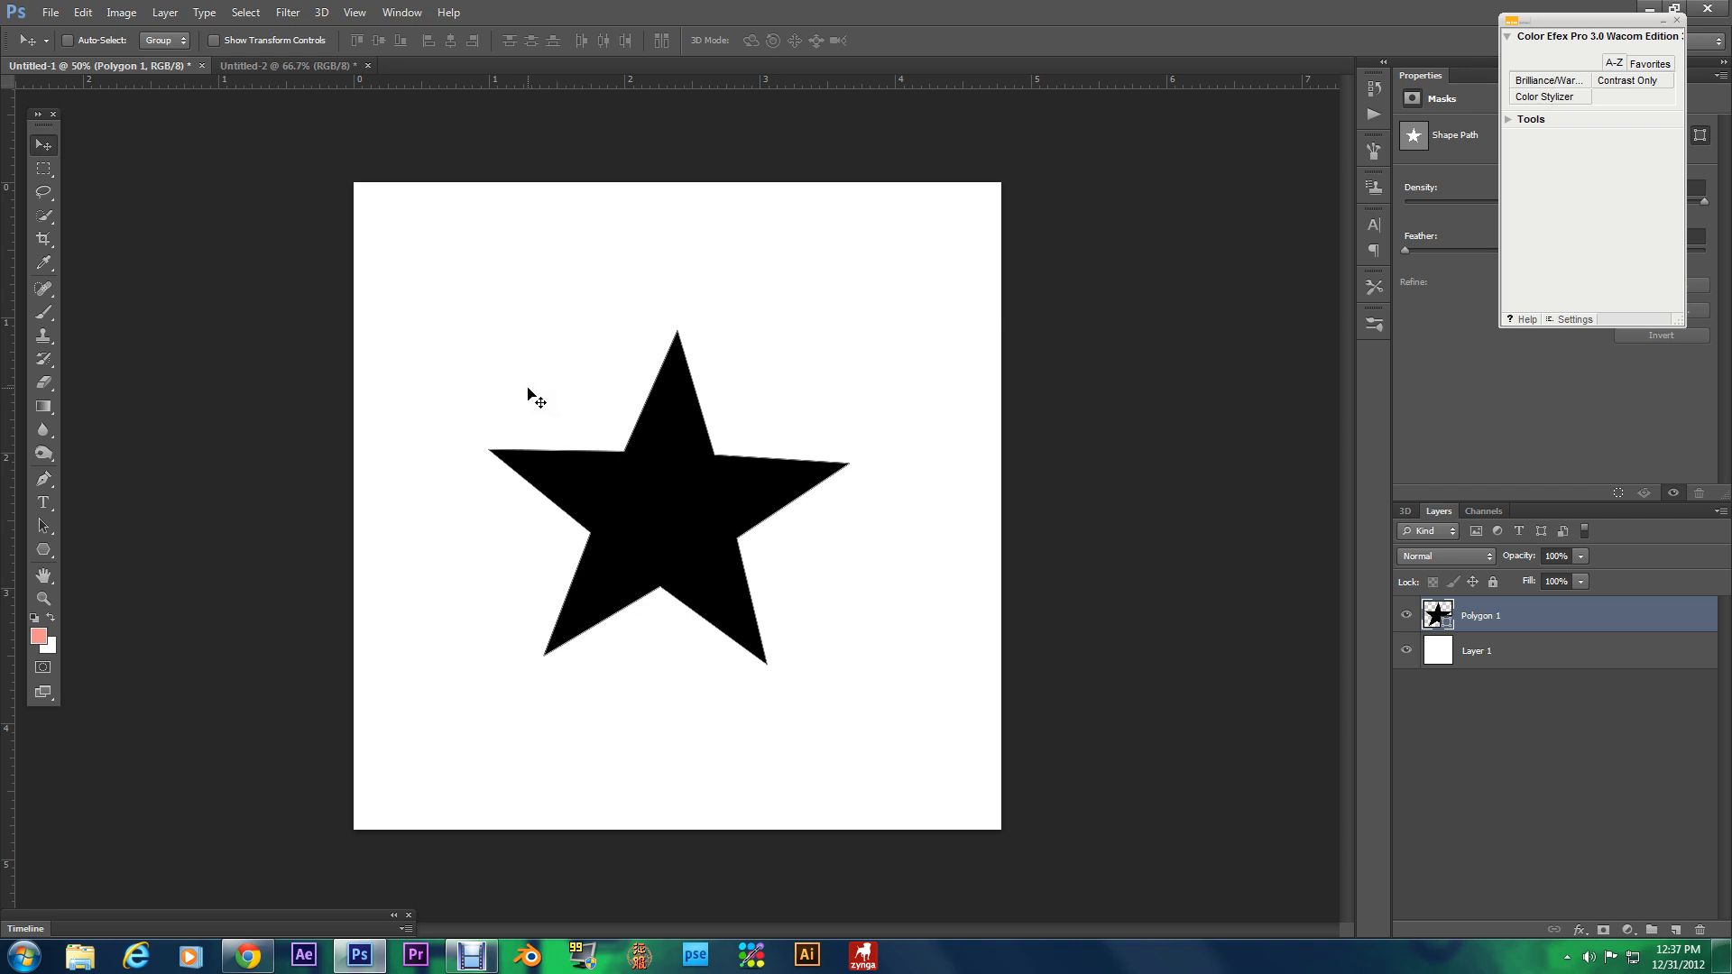
mouse_move(523, 409)
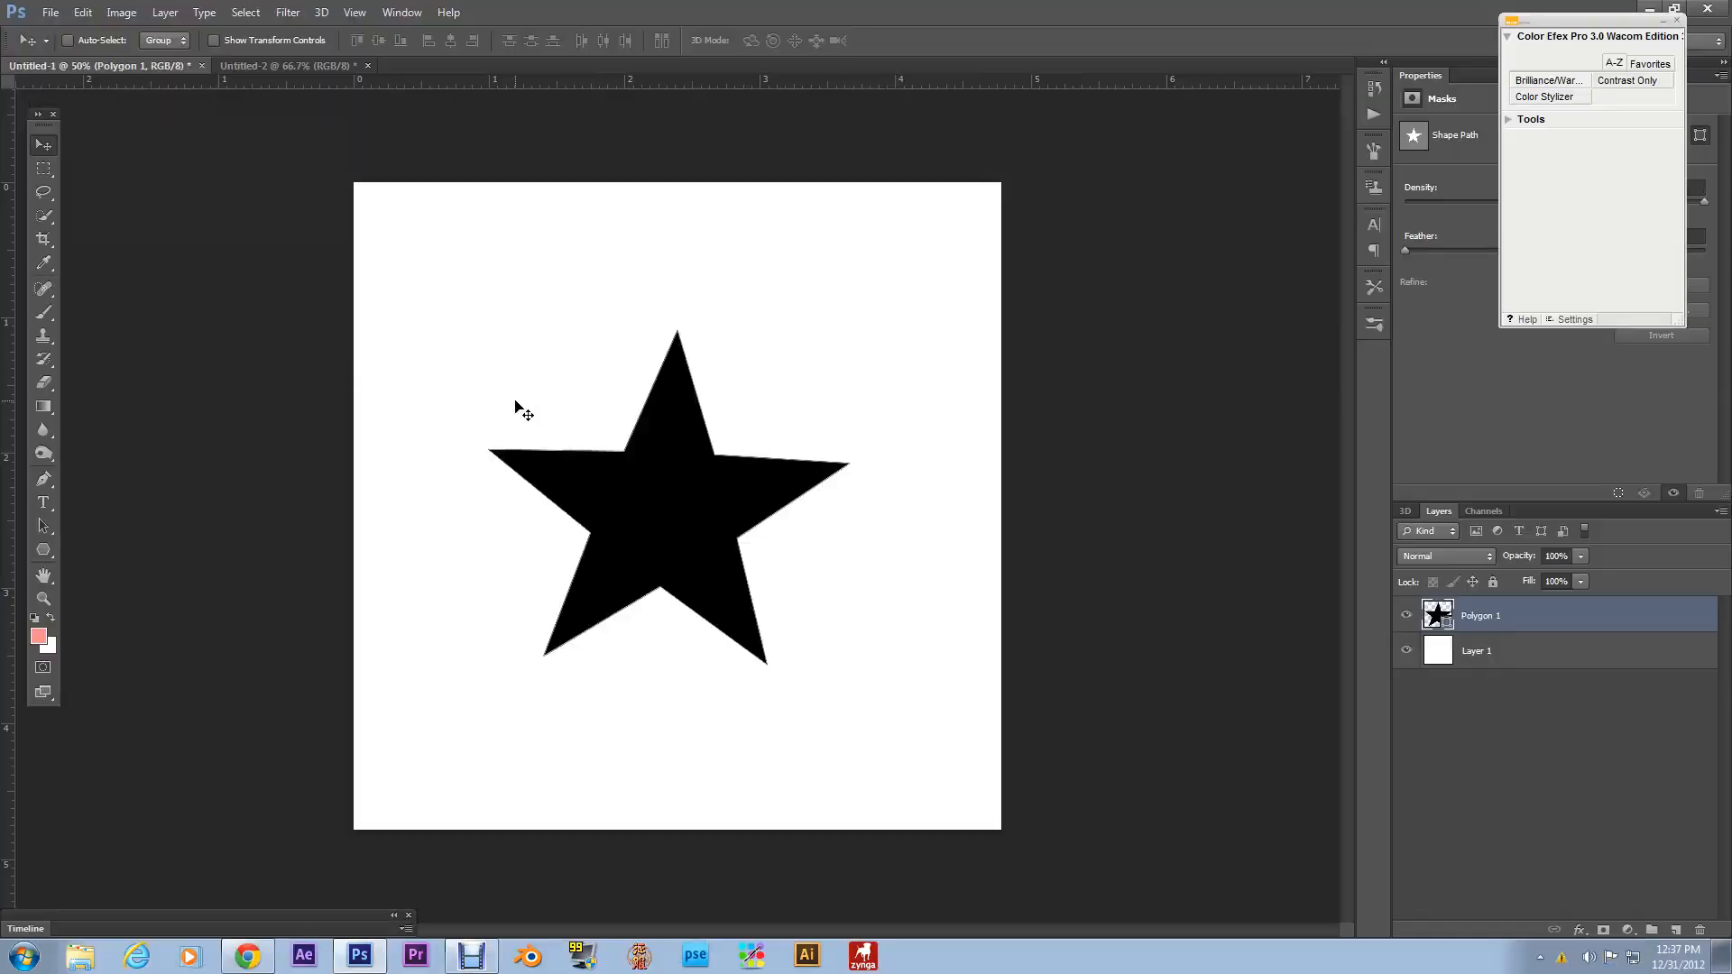
mouse_move(513, 407)
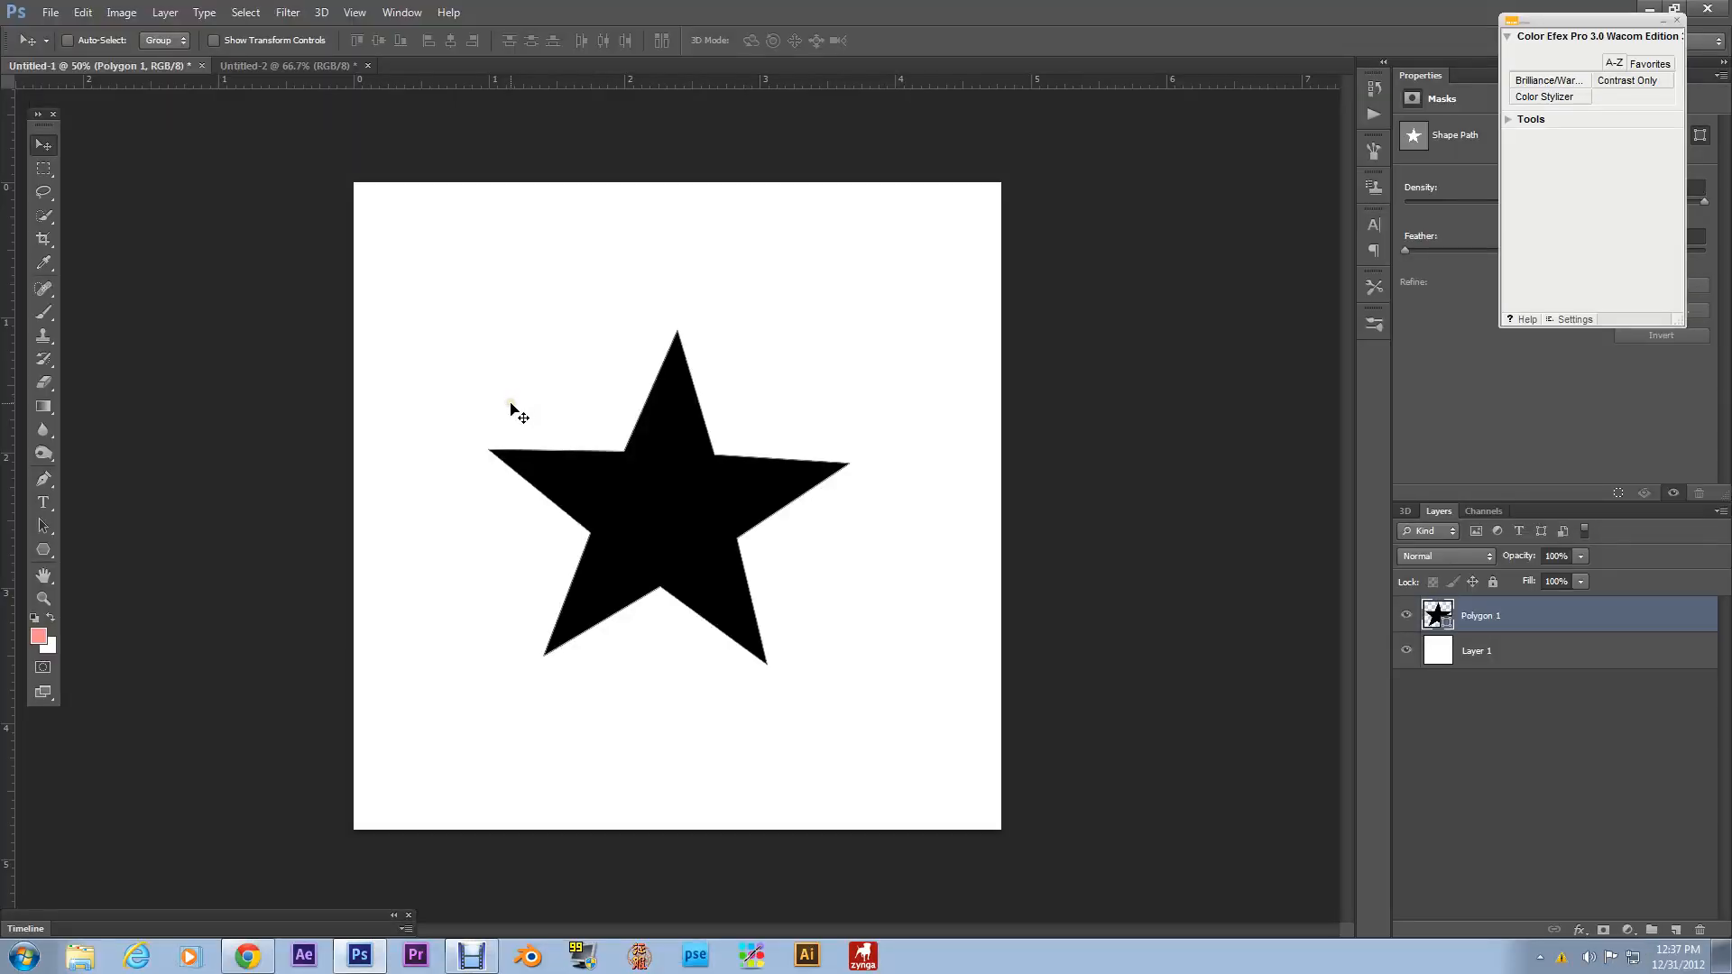